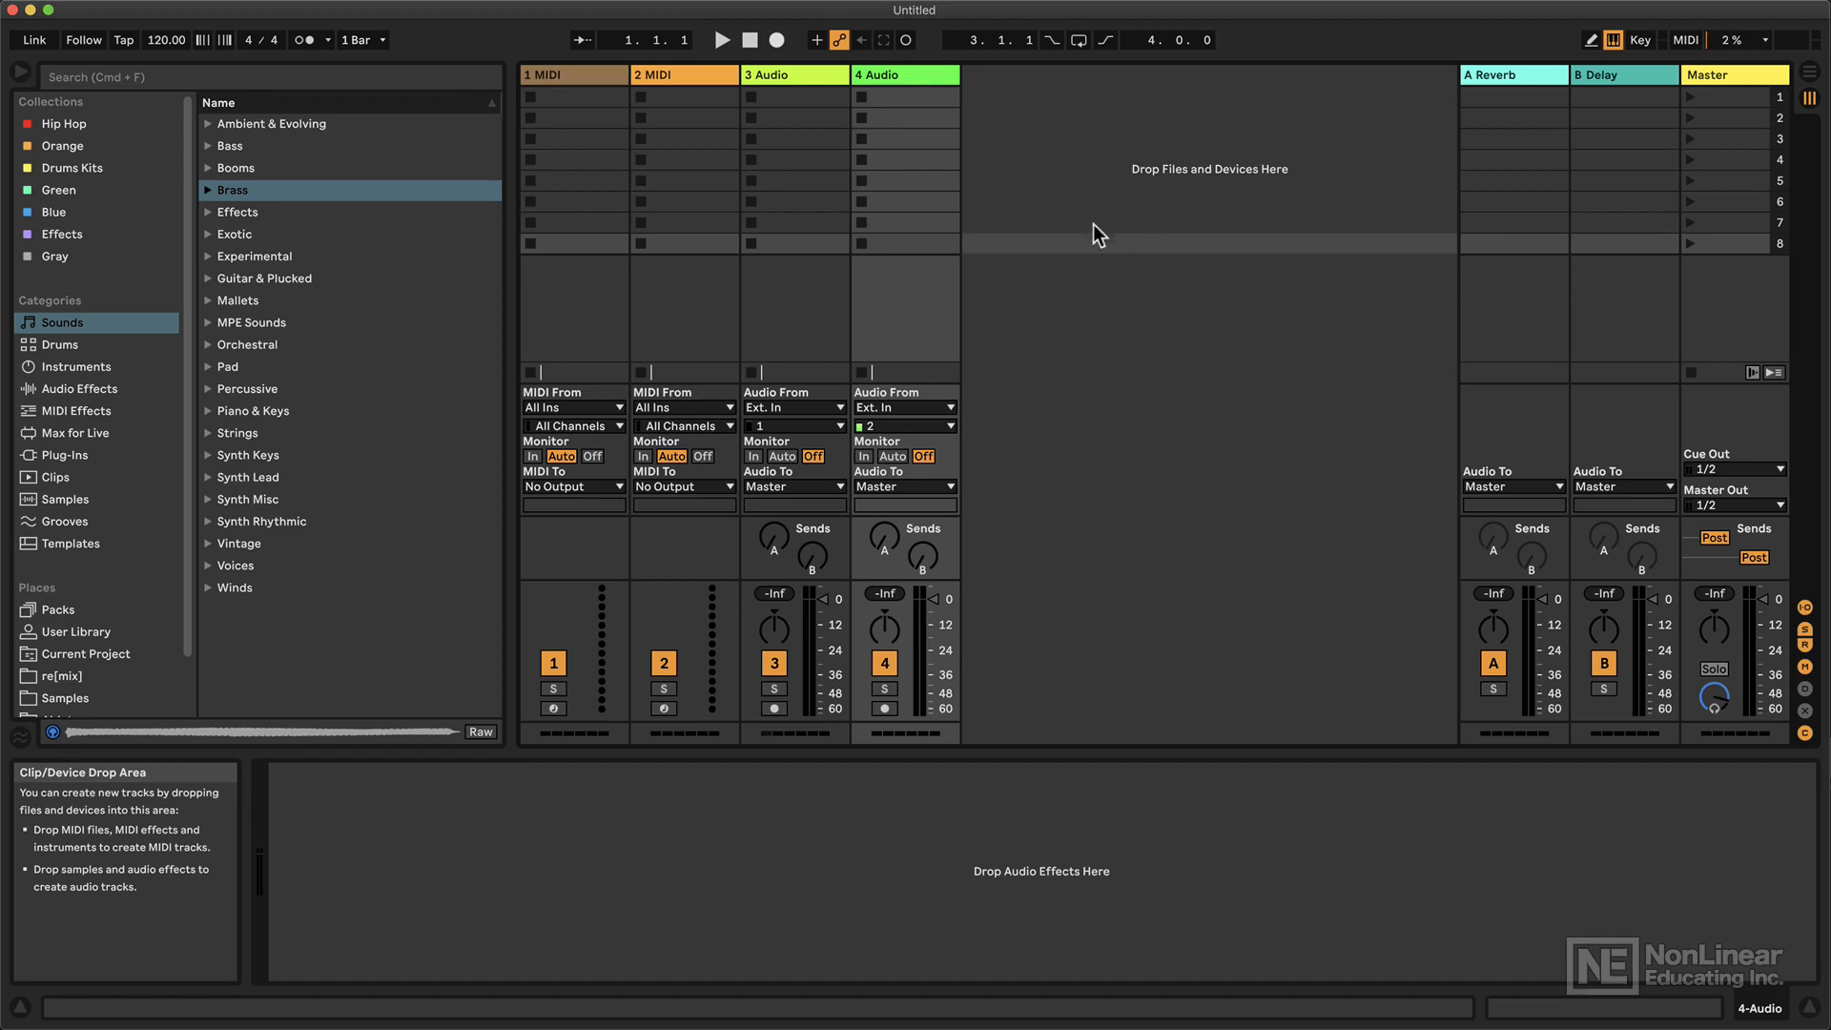
mouse_move(1127, 267)
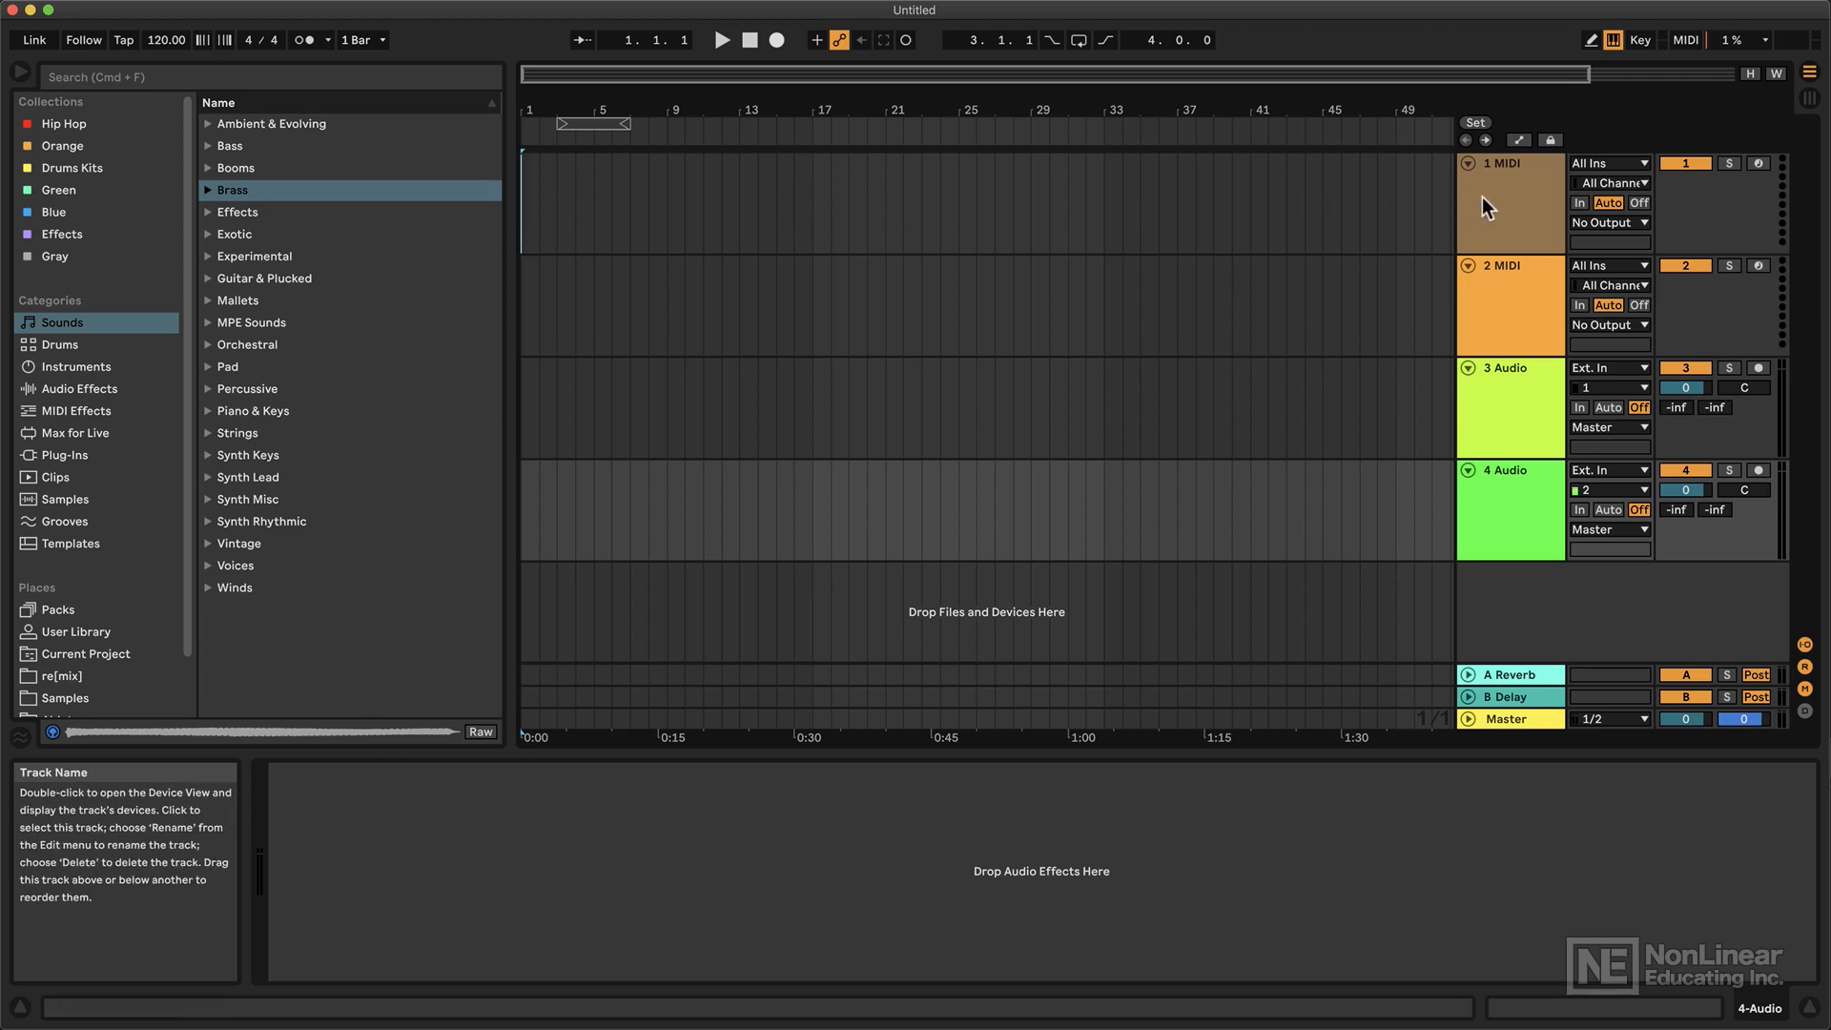
- Tap the tempo a few times, then drag the tempo field down to 96.00 BPM
left_click(1510, 205)
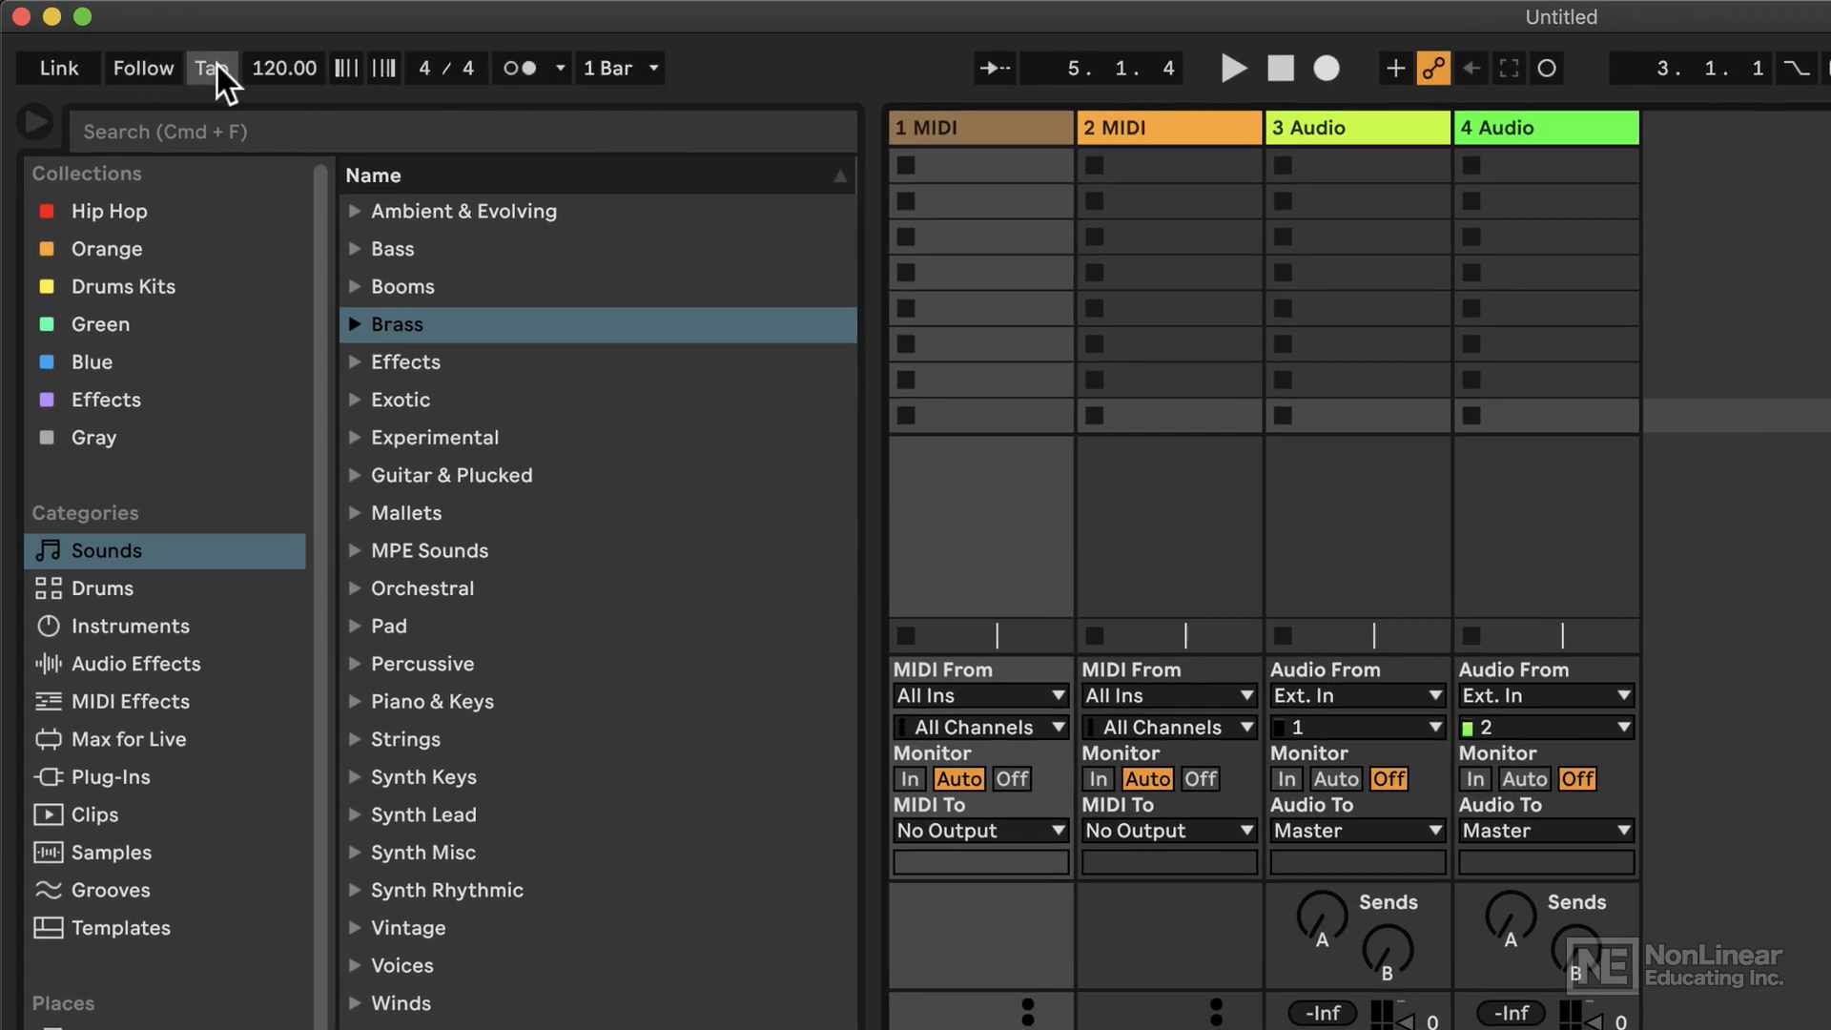
left_click(212, 67)
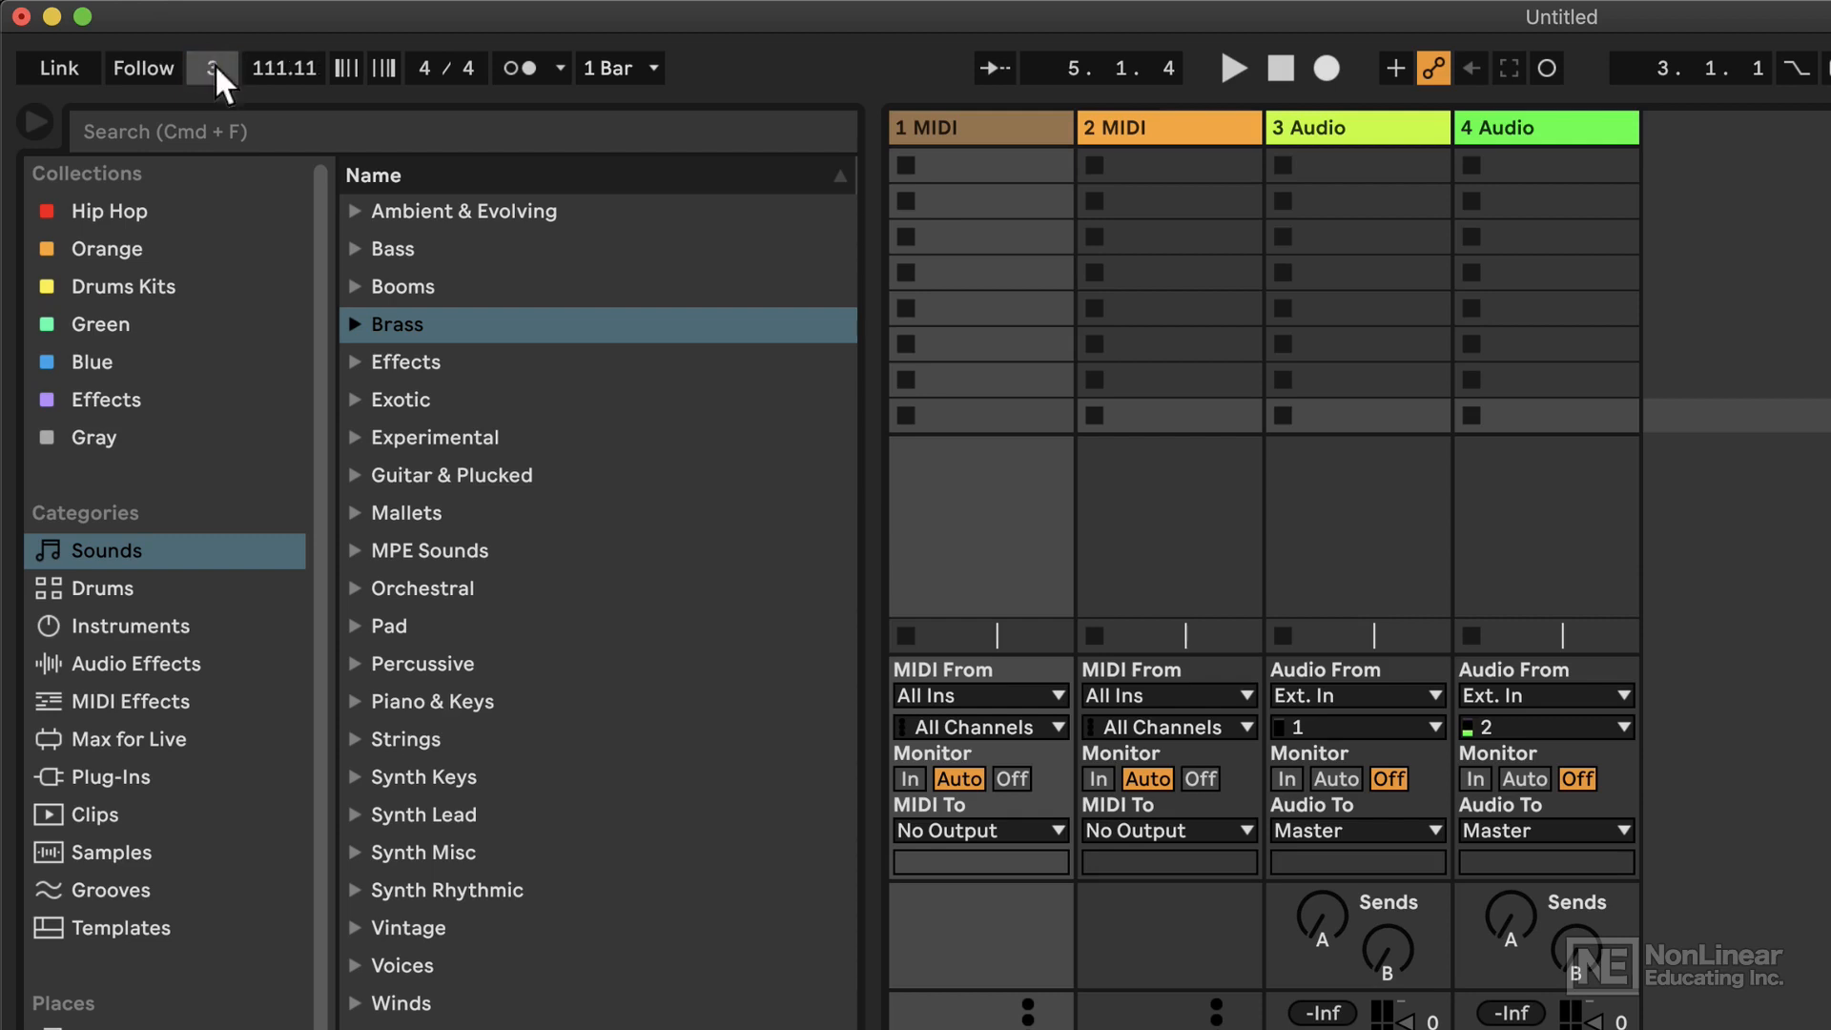
left_click(212, 69)
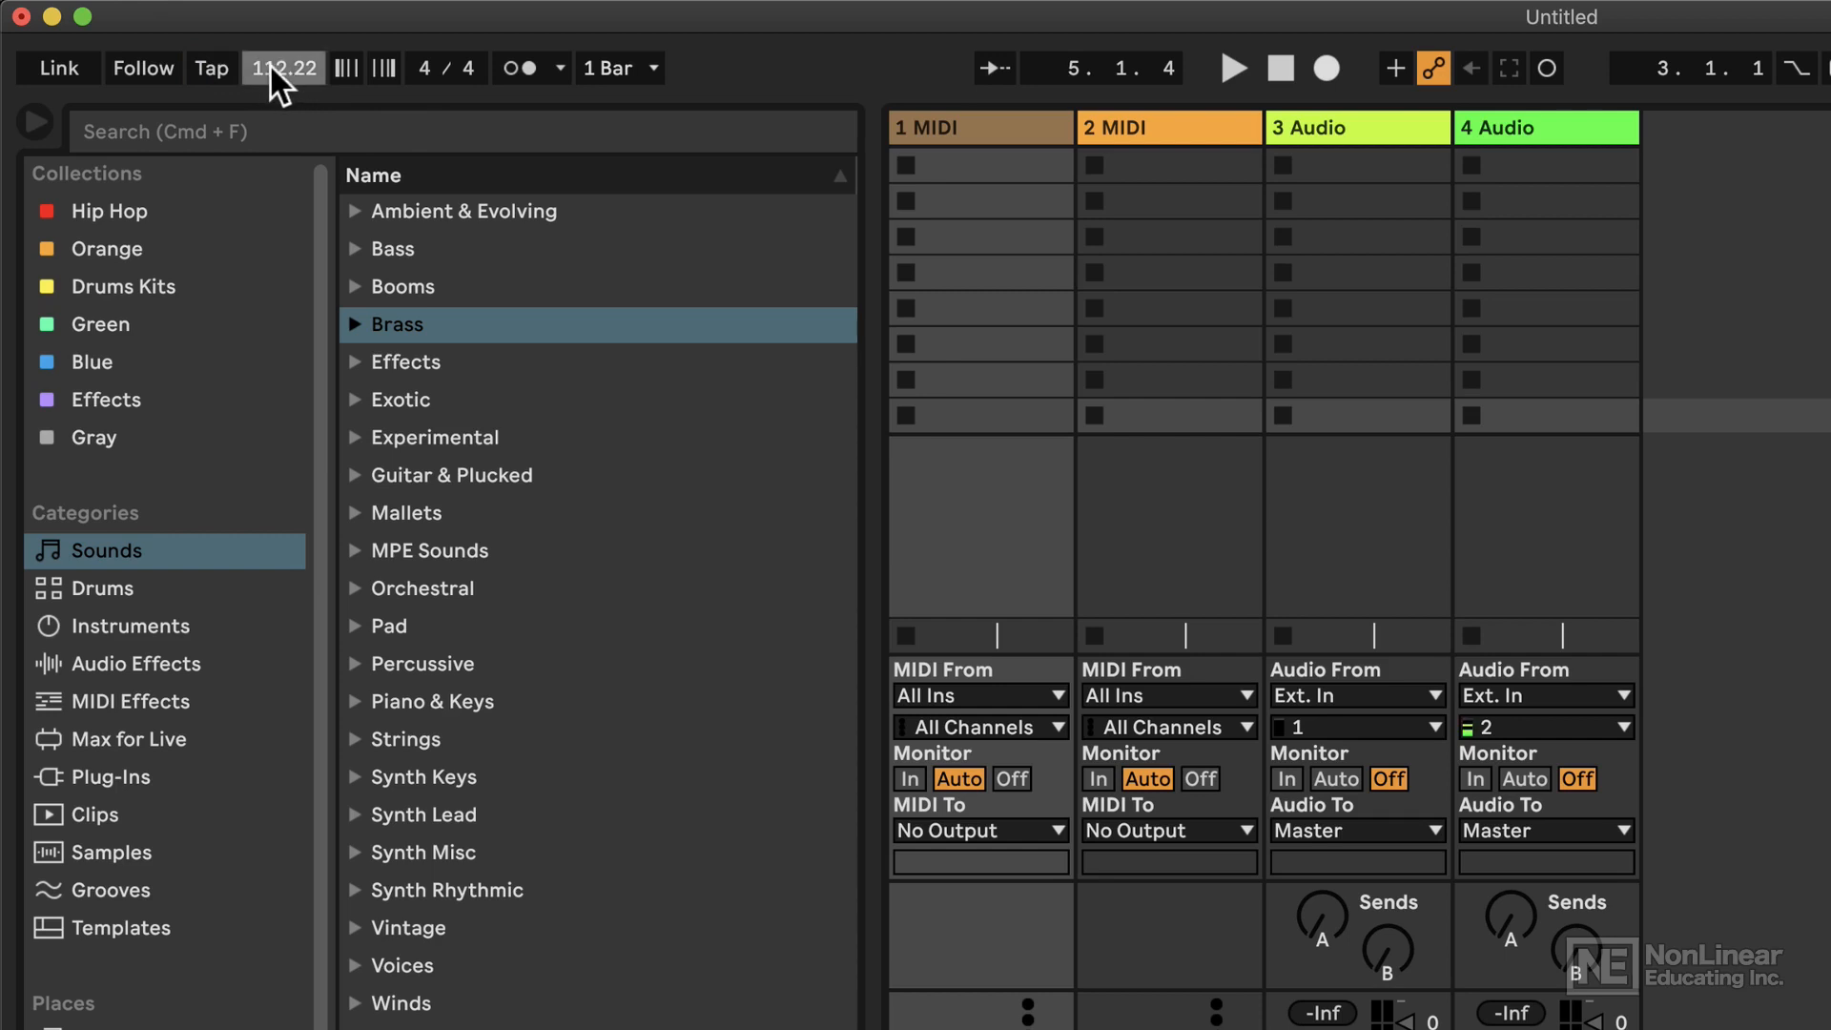
left_click_drag(284, 67, 284, 139)
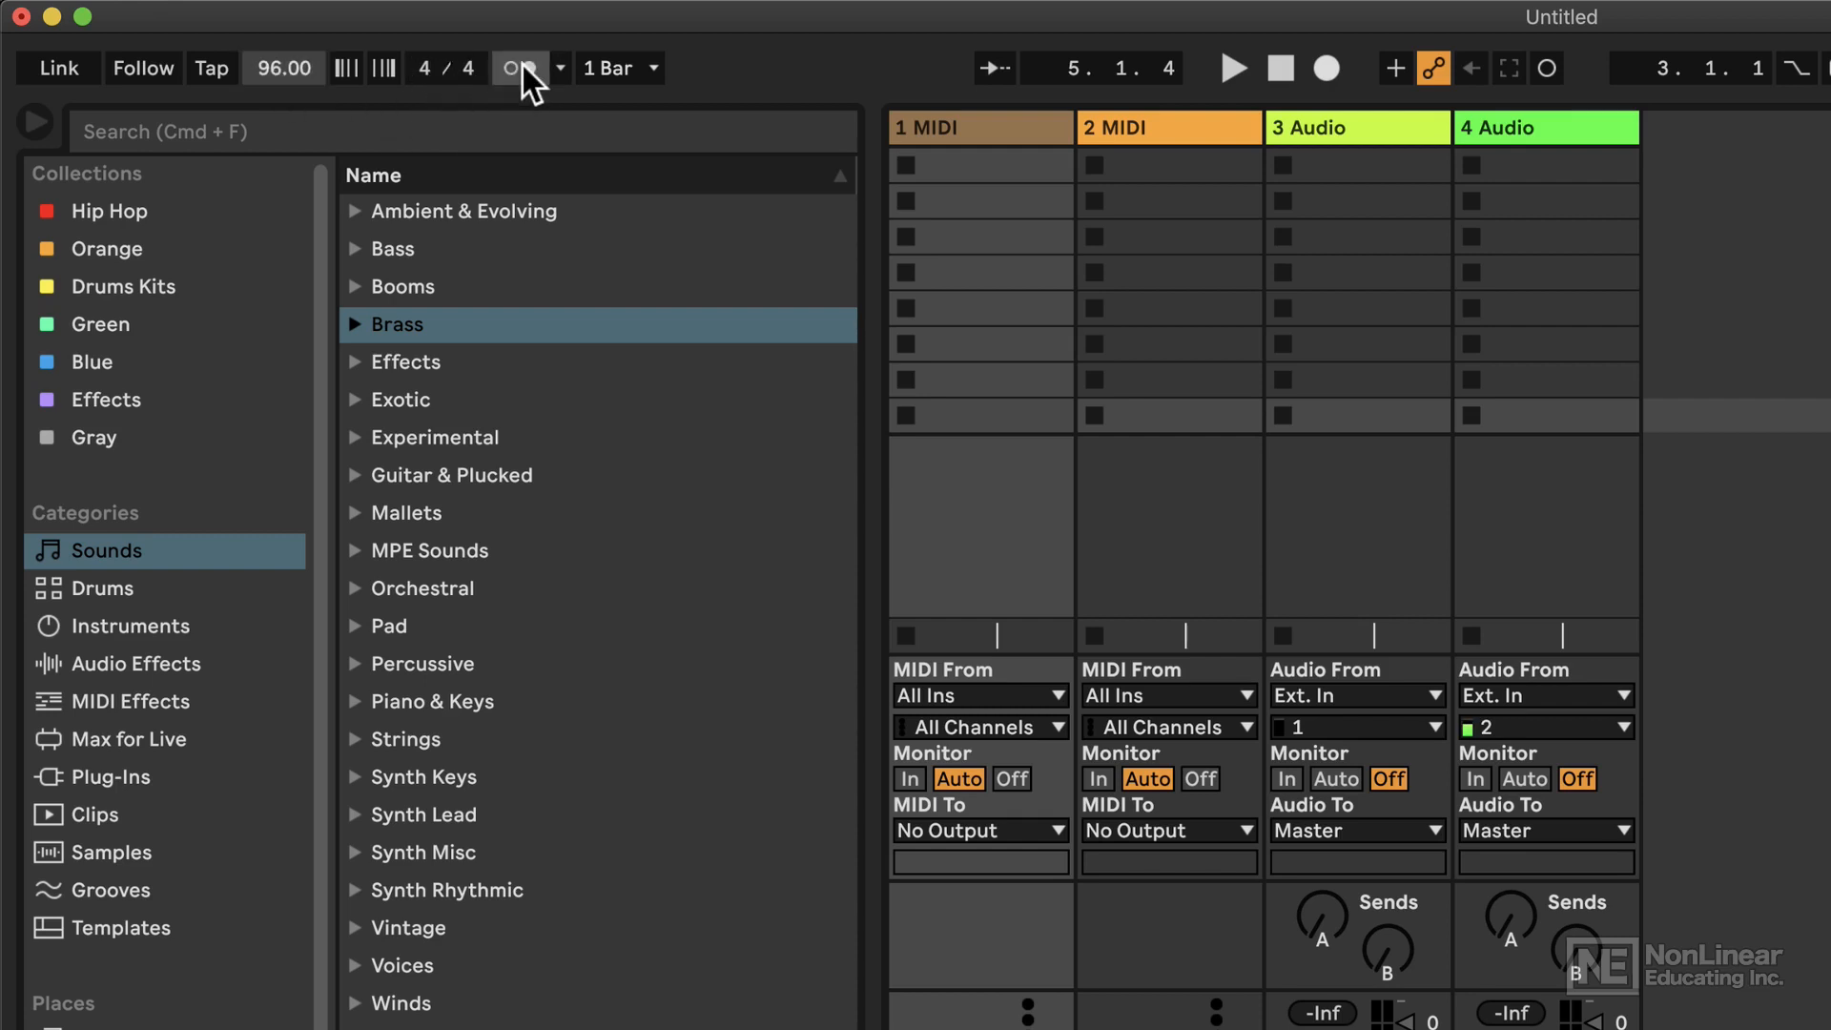
left_click(516, 68)
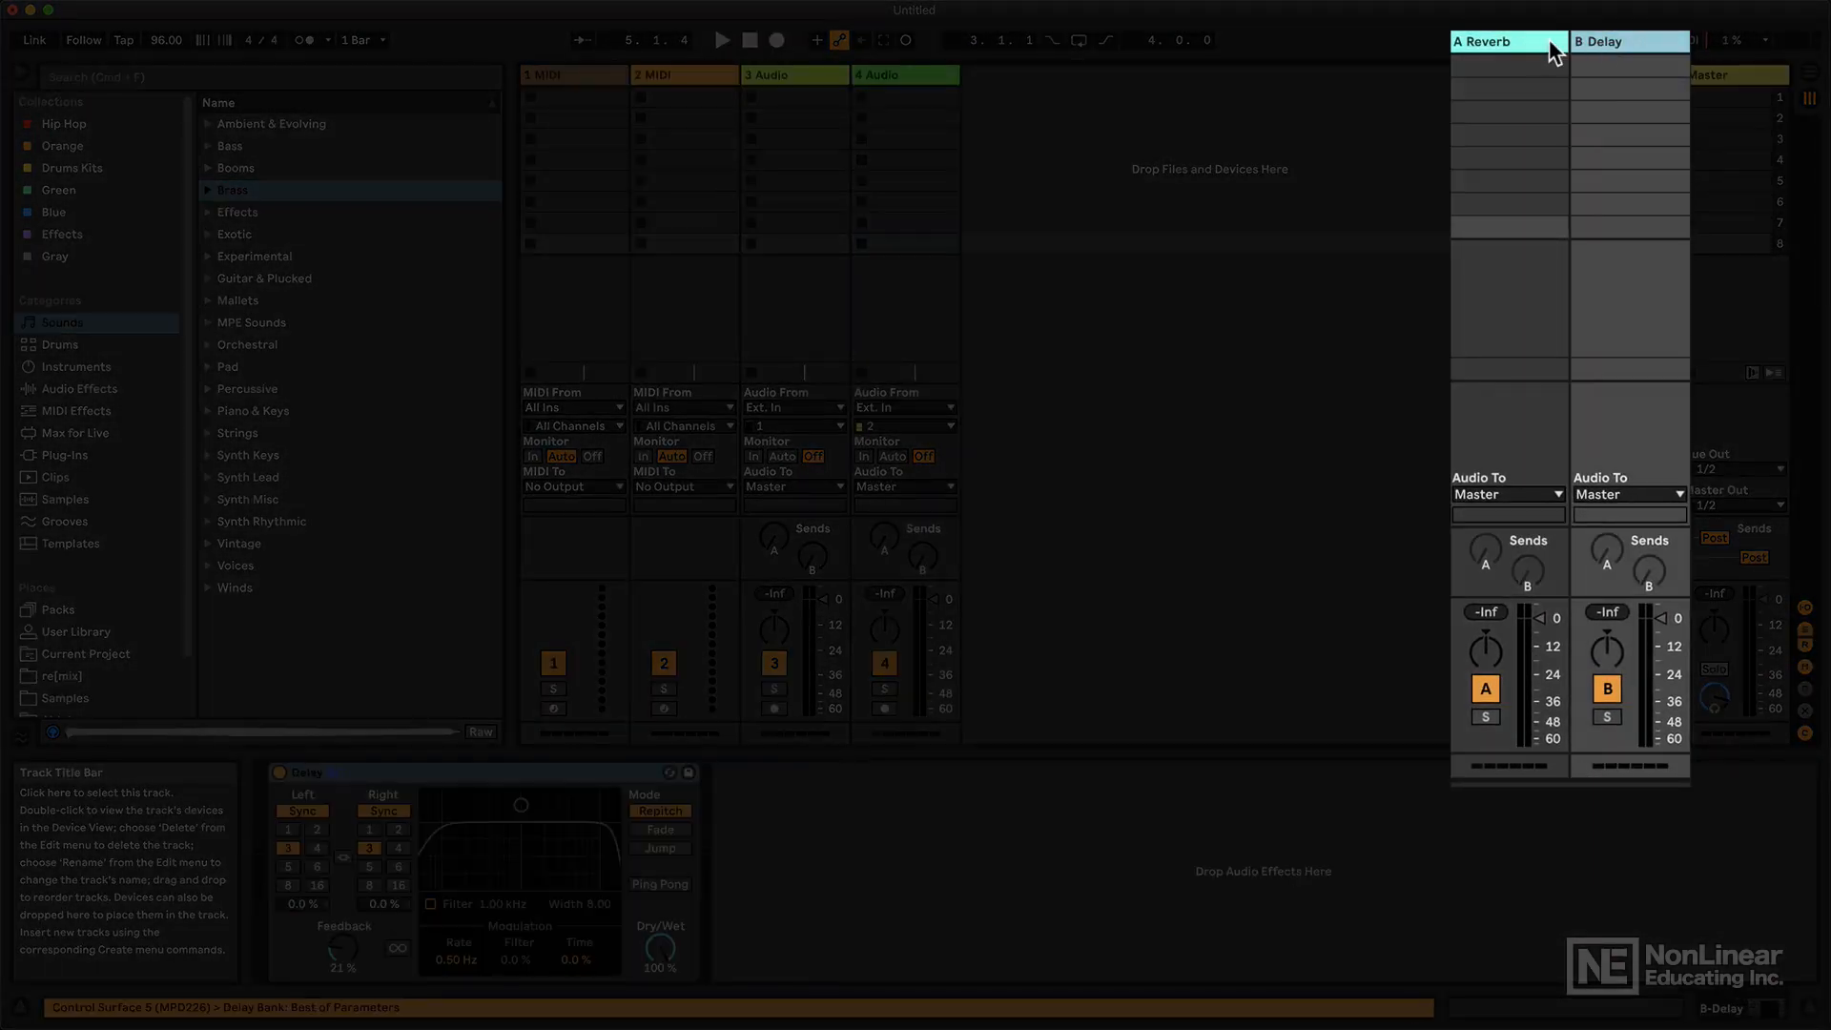
left_click(1507, 40)
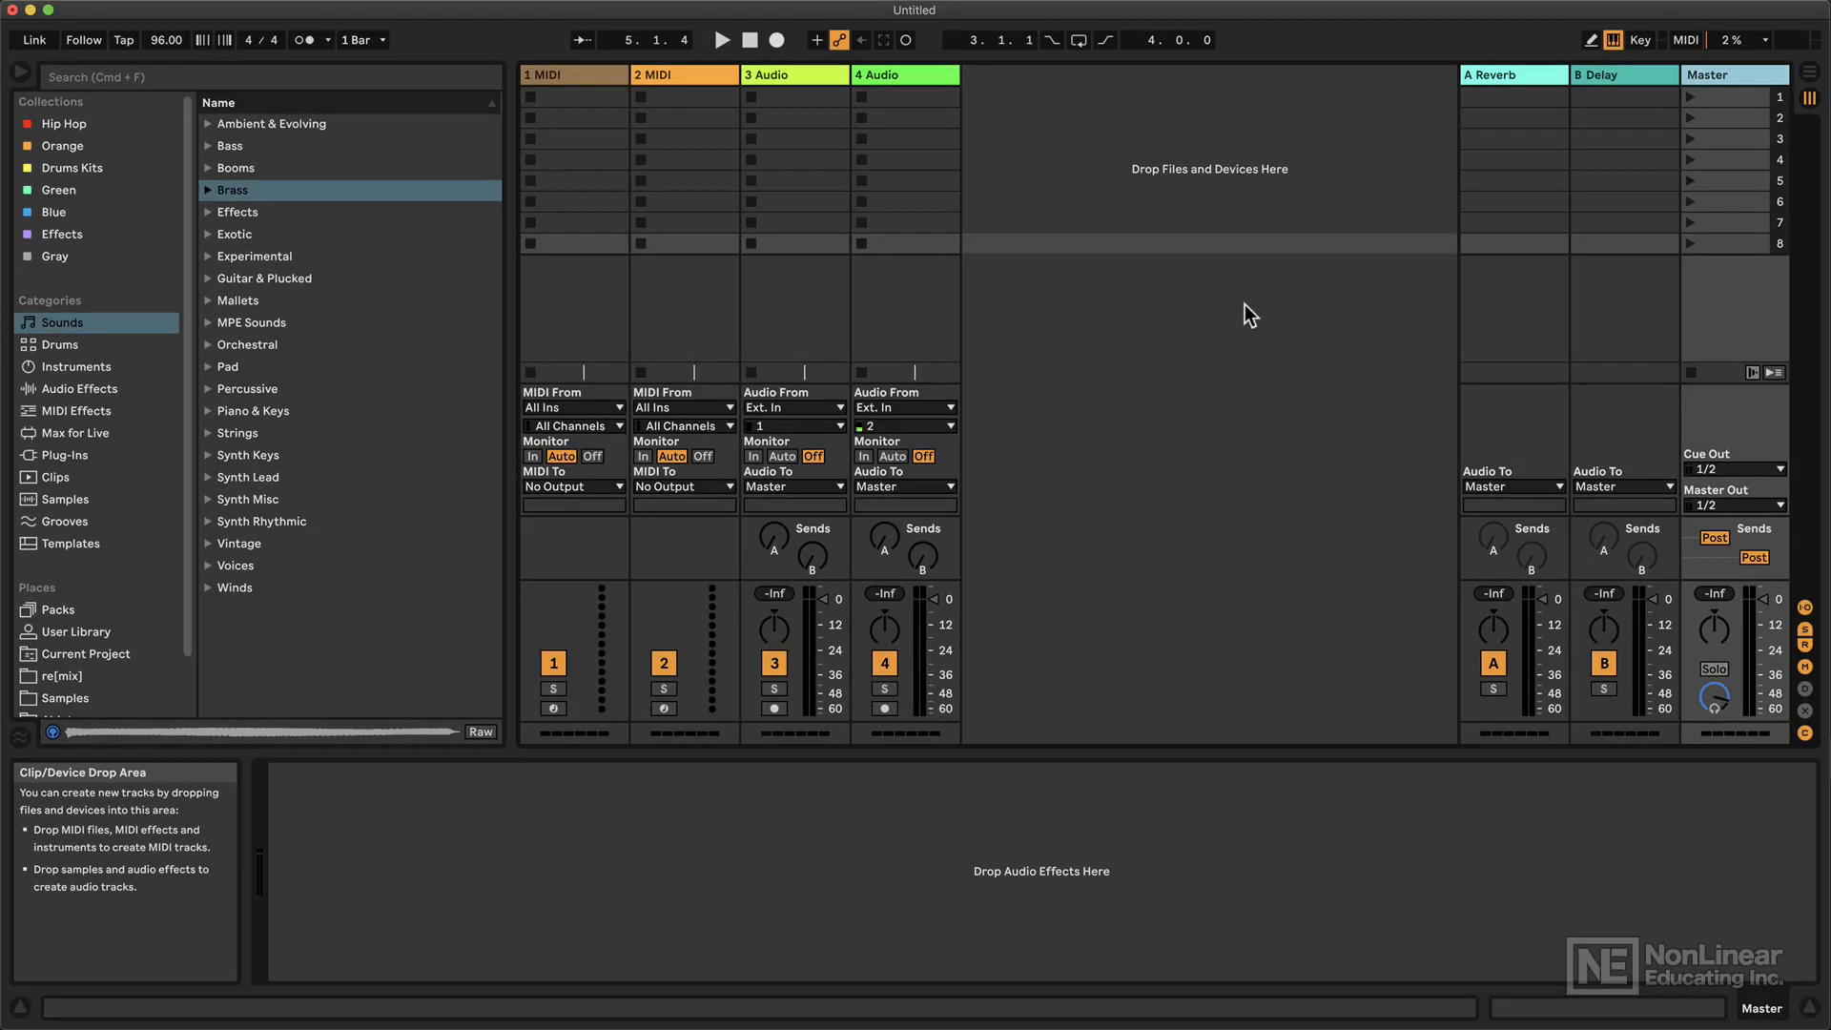
mouse_move(995, 326)
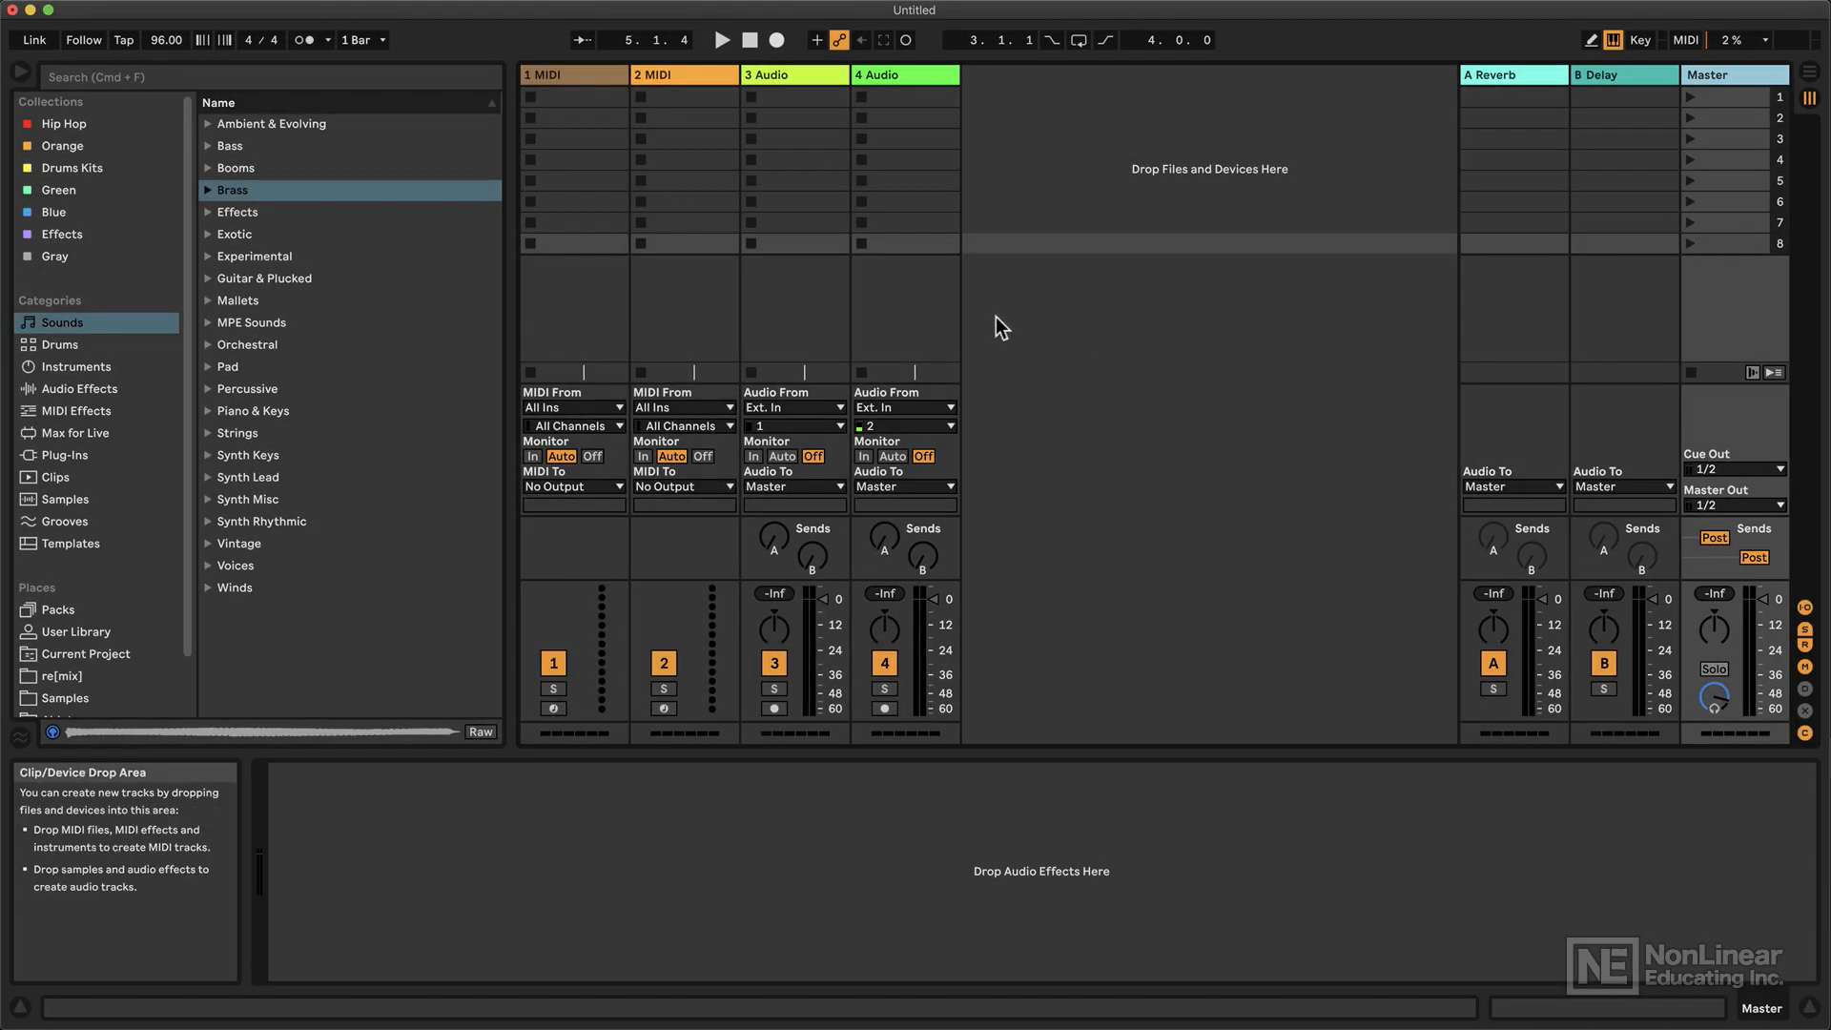
mouse_move(628, 326)
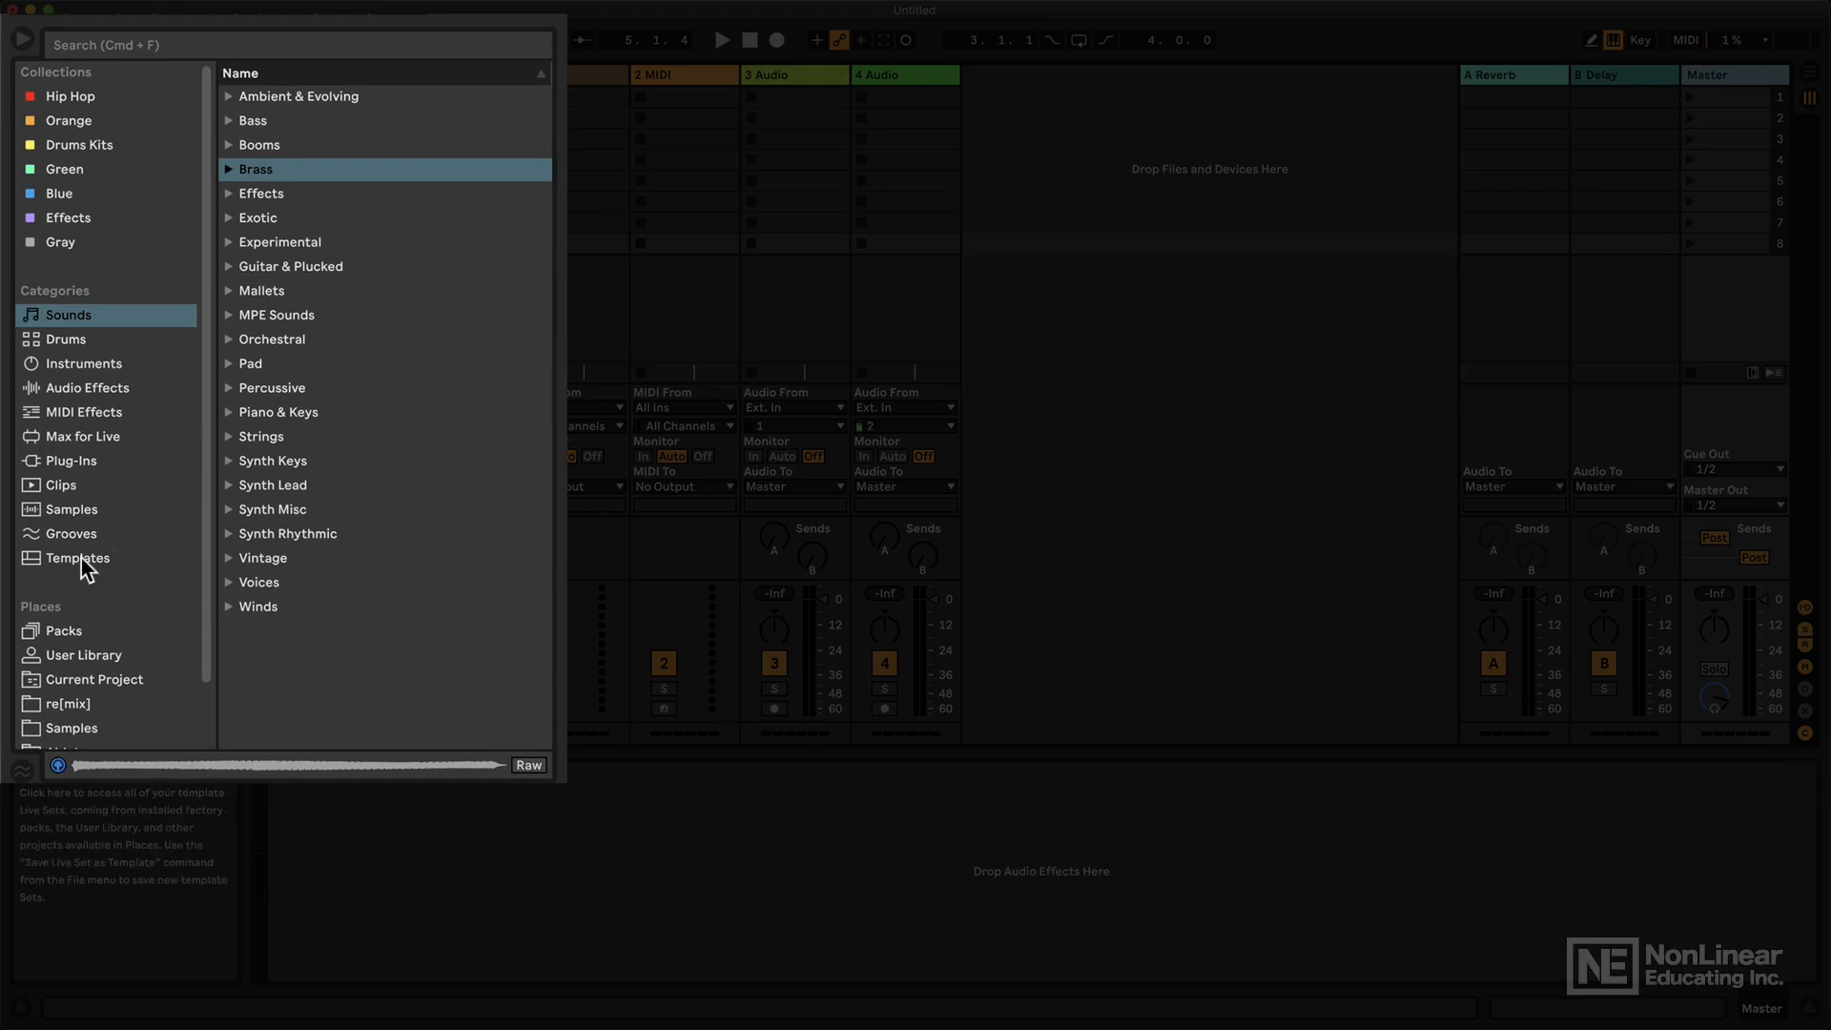
- Show the Templates category in the browser, listing sets like DefaultLiveSet.als
left_click(78, 557)
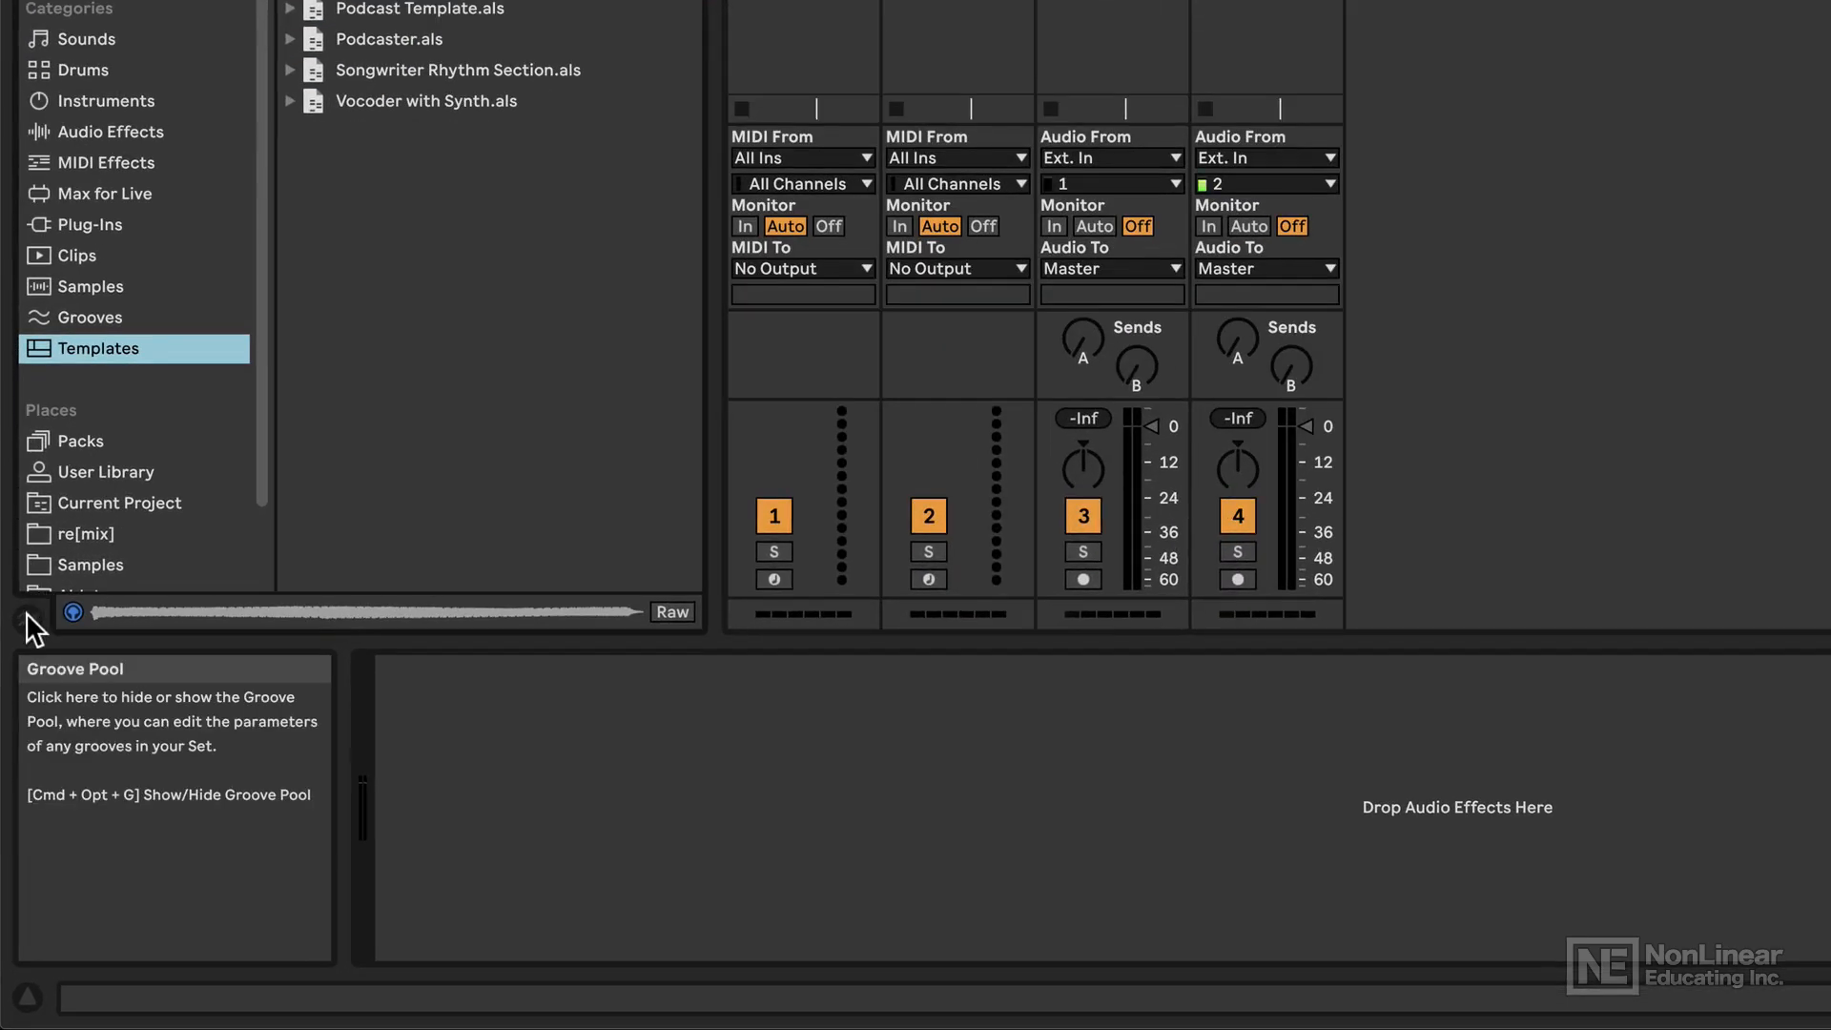
left_click(28, 616)
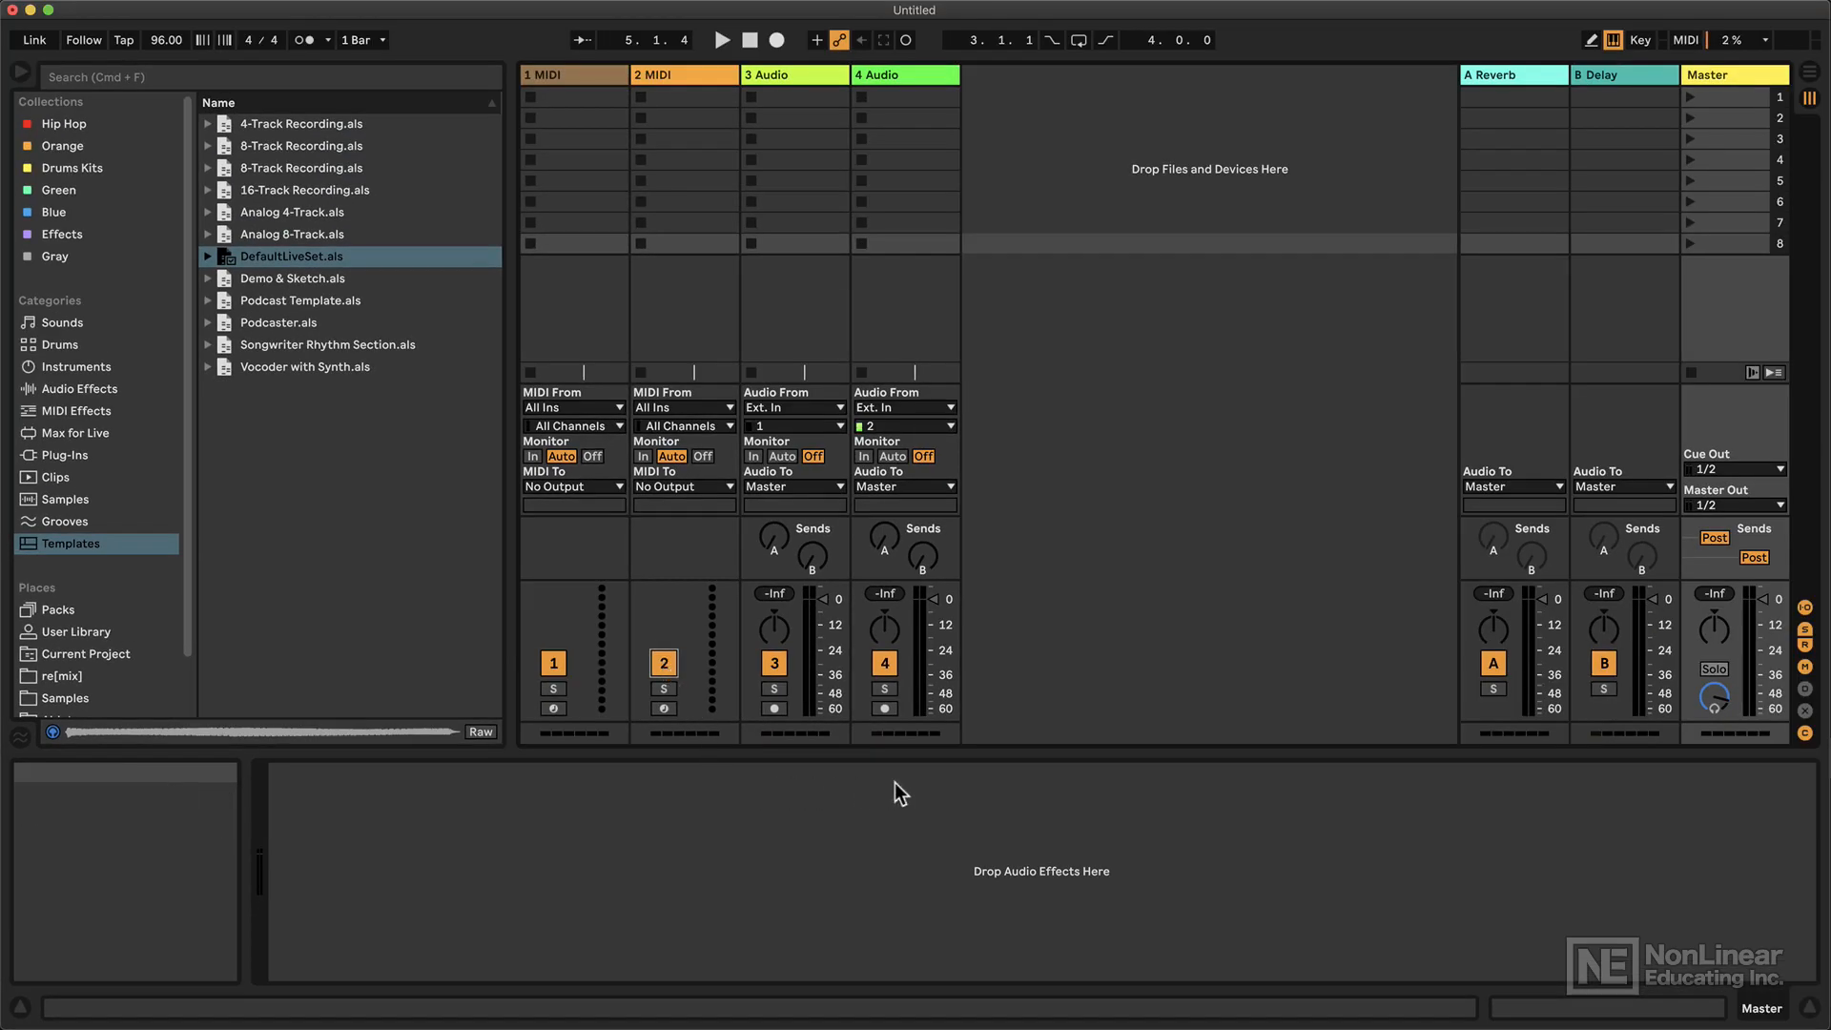
mouse_move(754, 865)
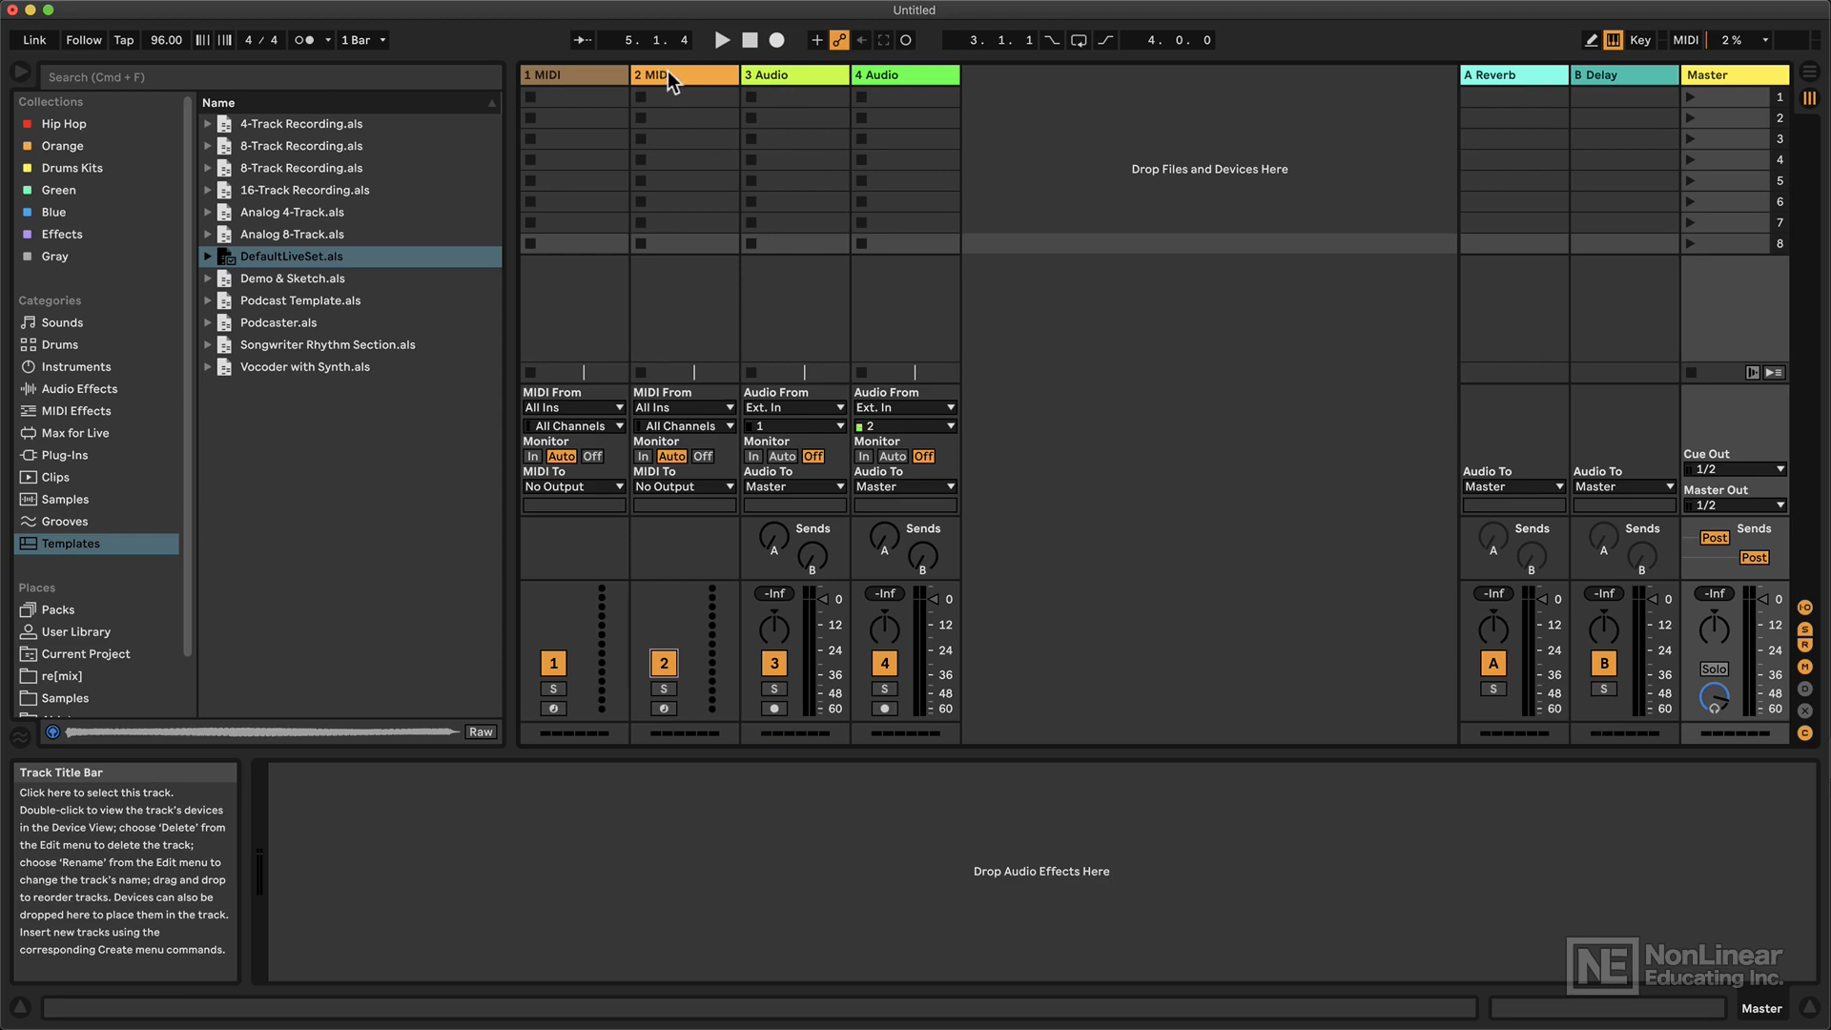
left_click(664, 75)
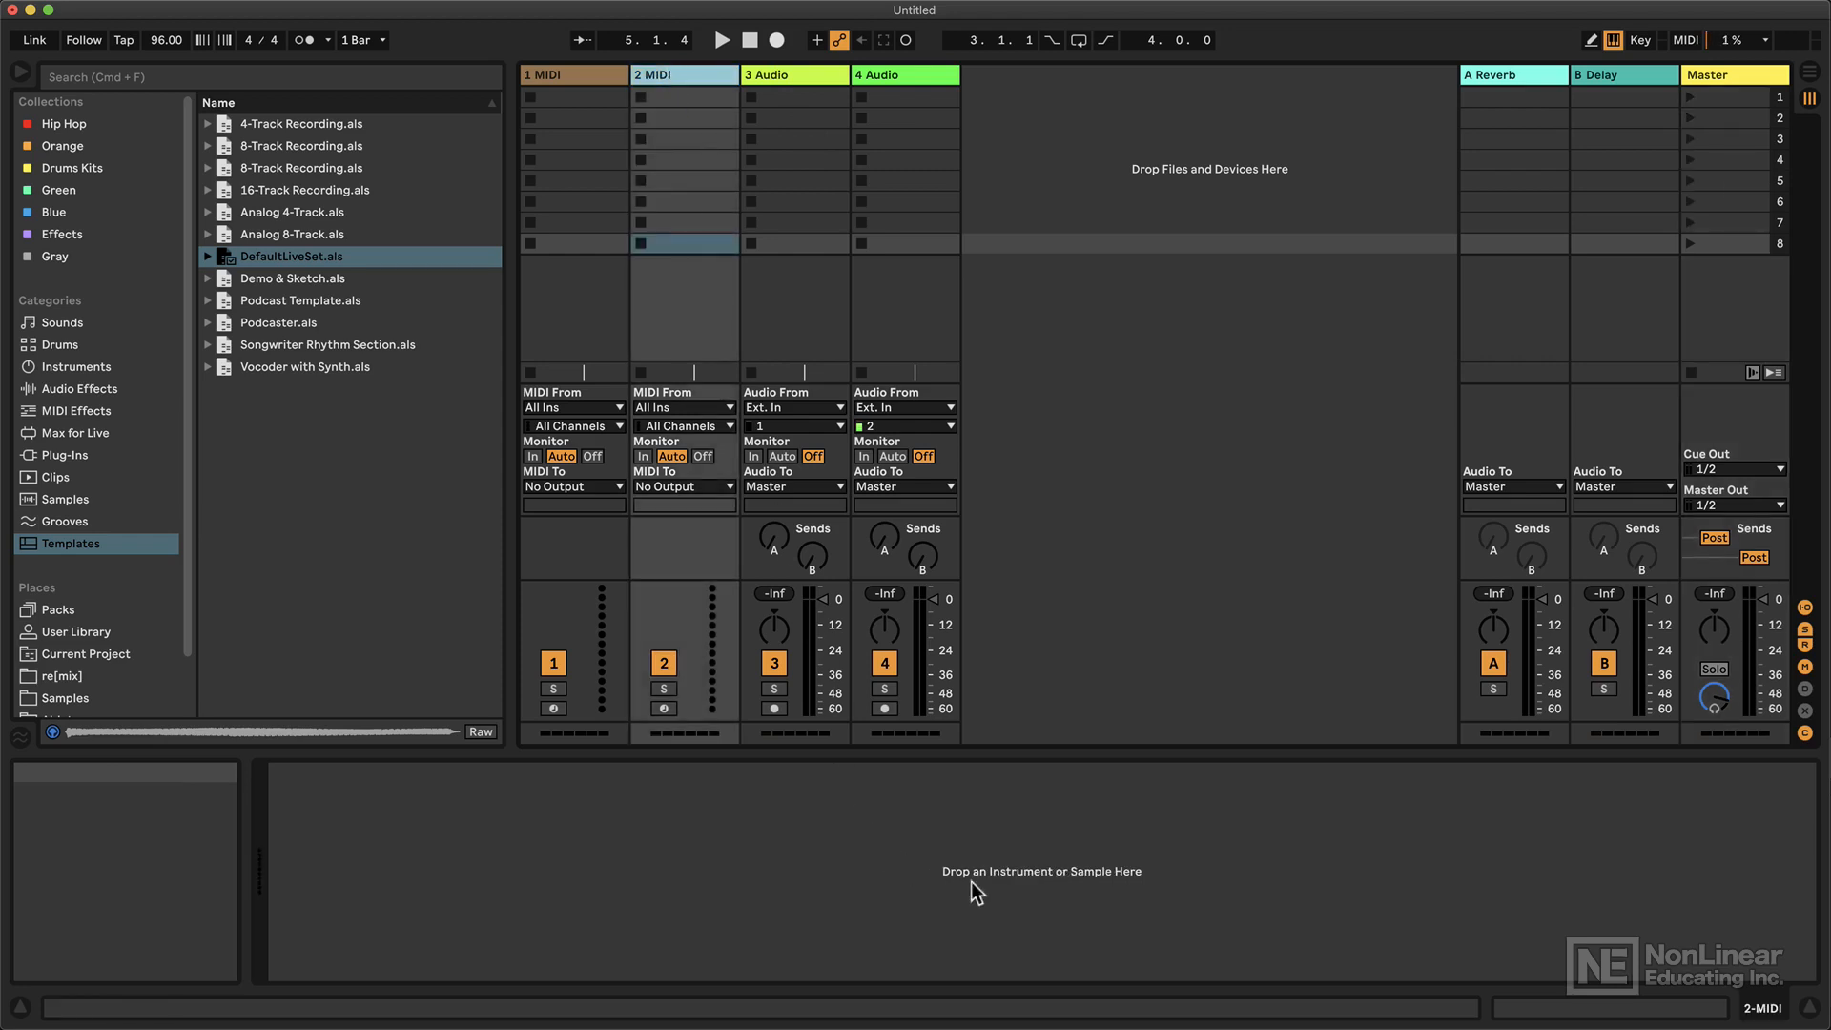
mouse_move(1148, 891)
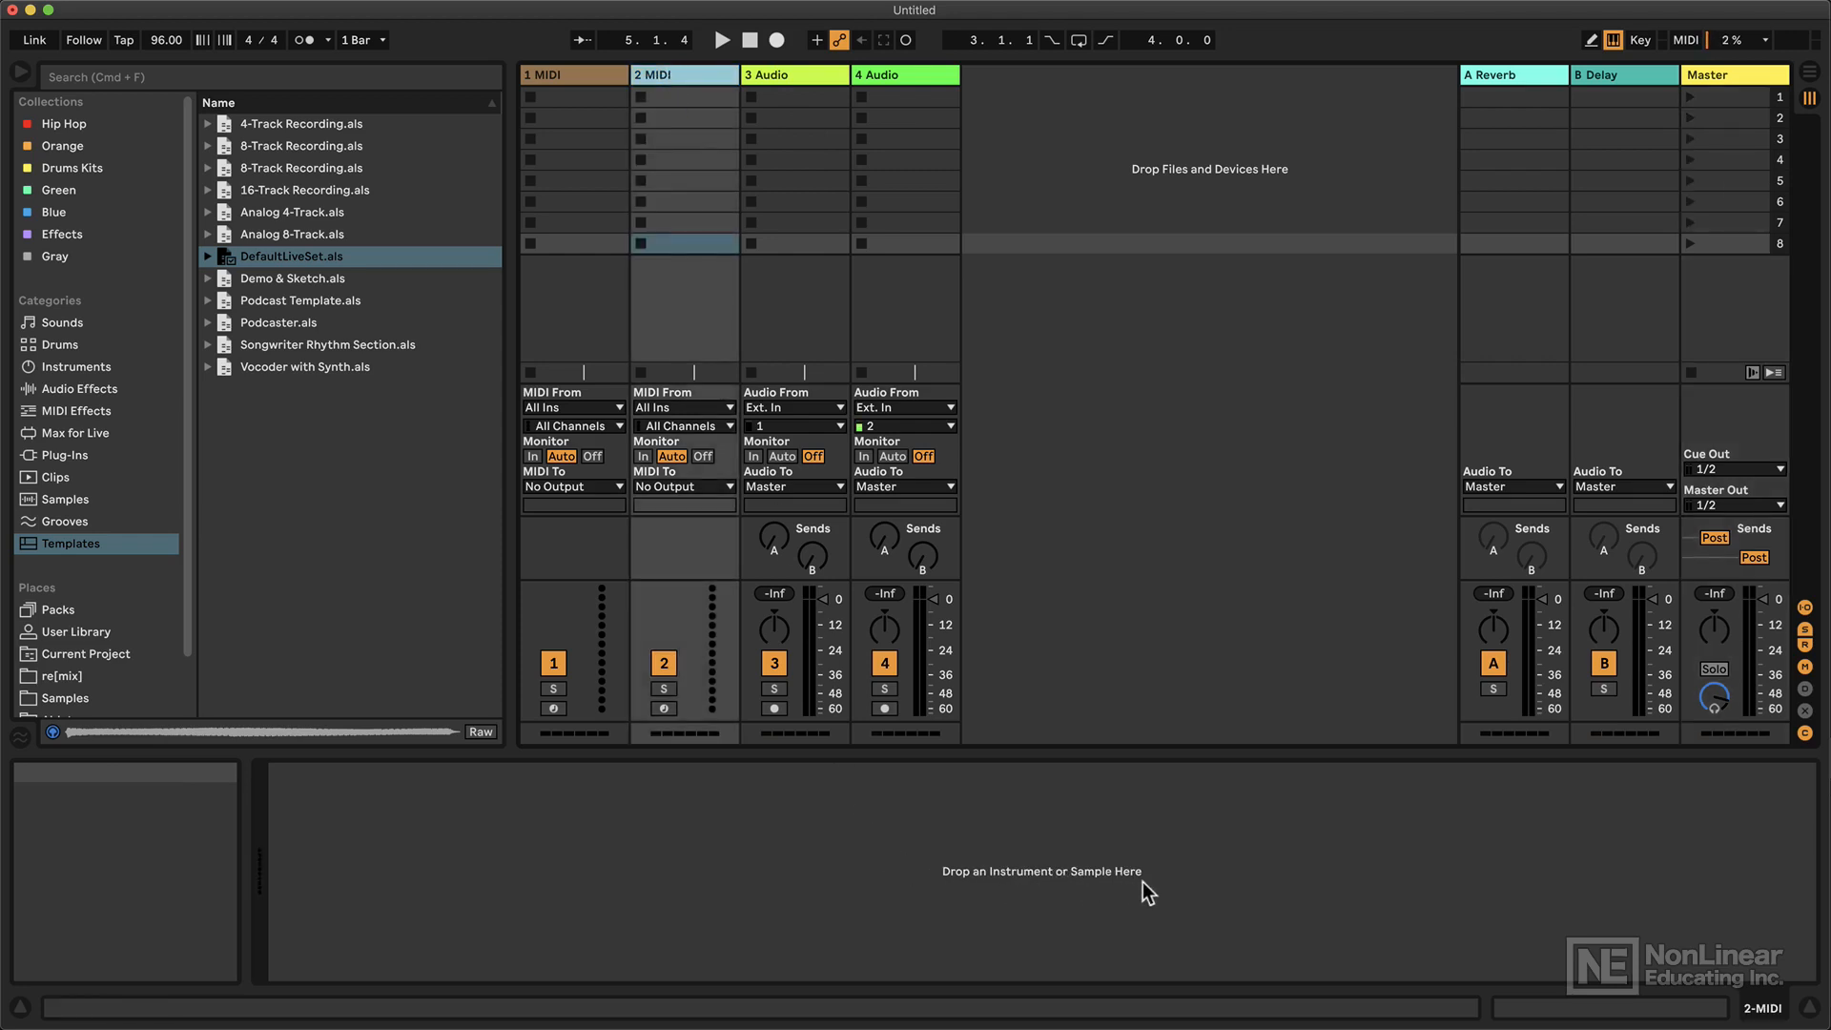
left_click(793, 75)
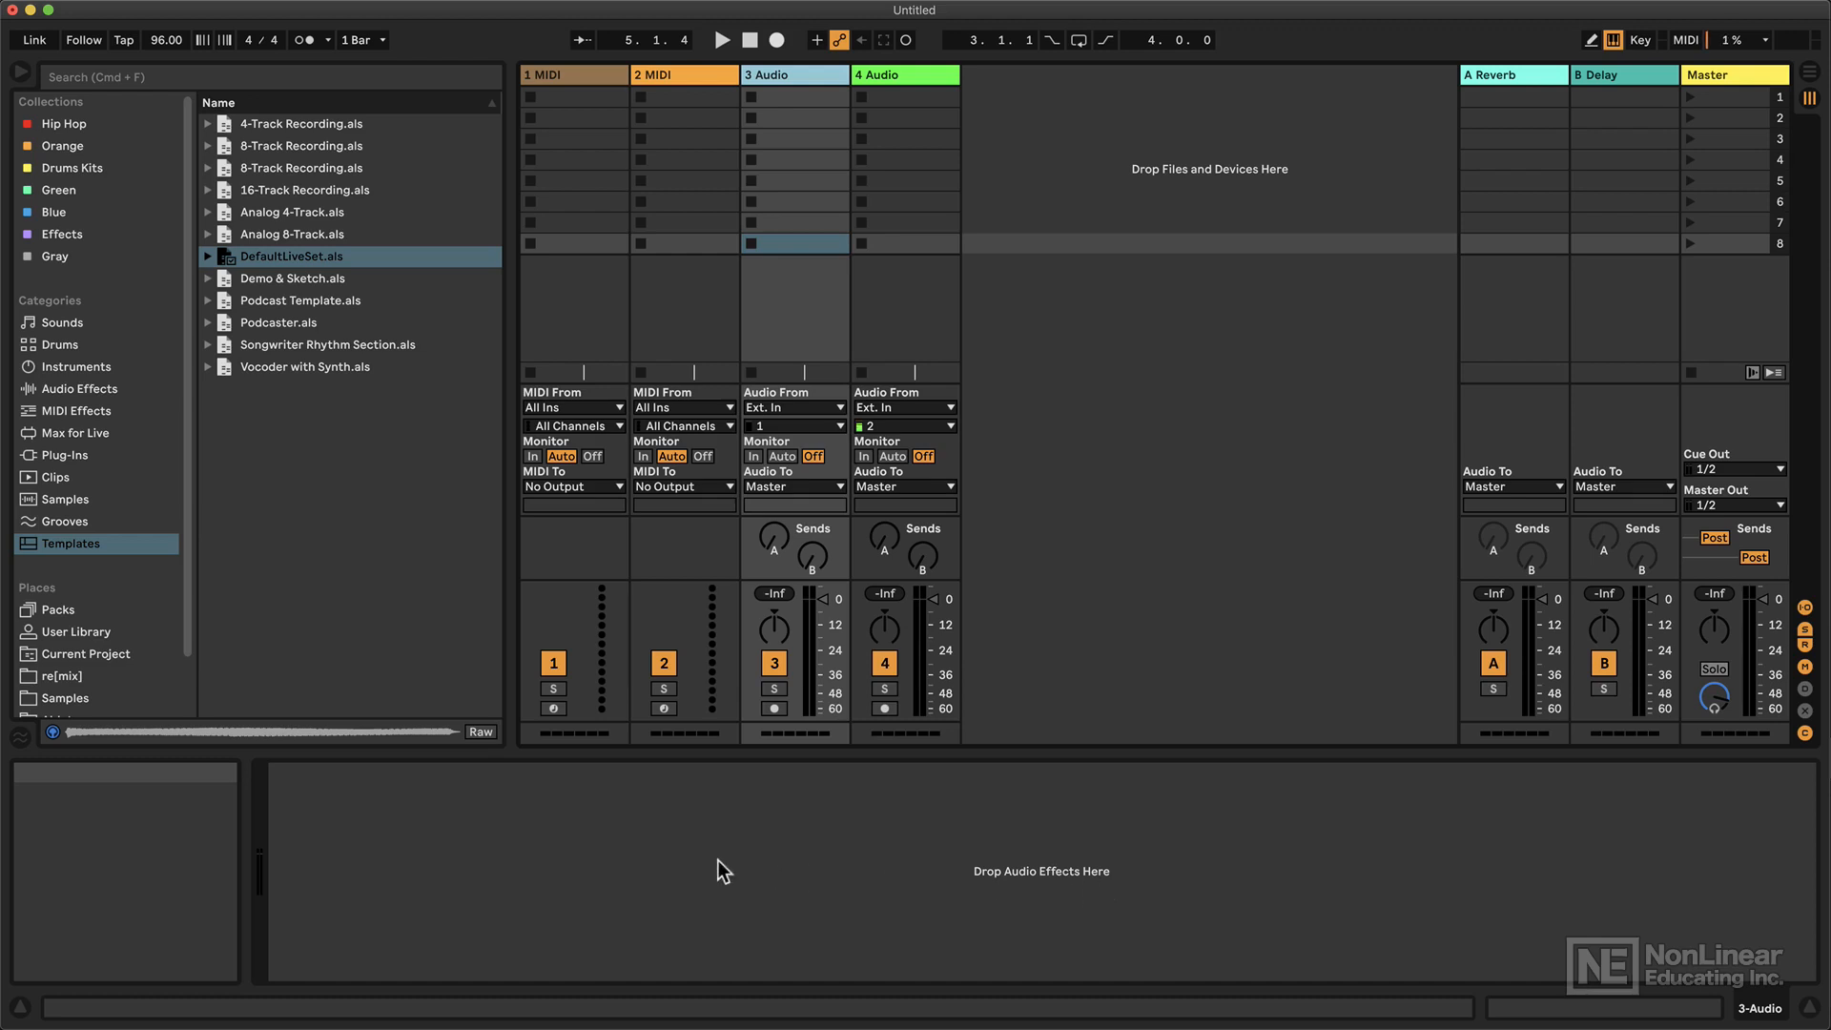
left_click(56, 609)
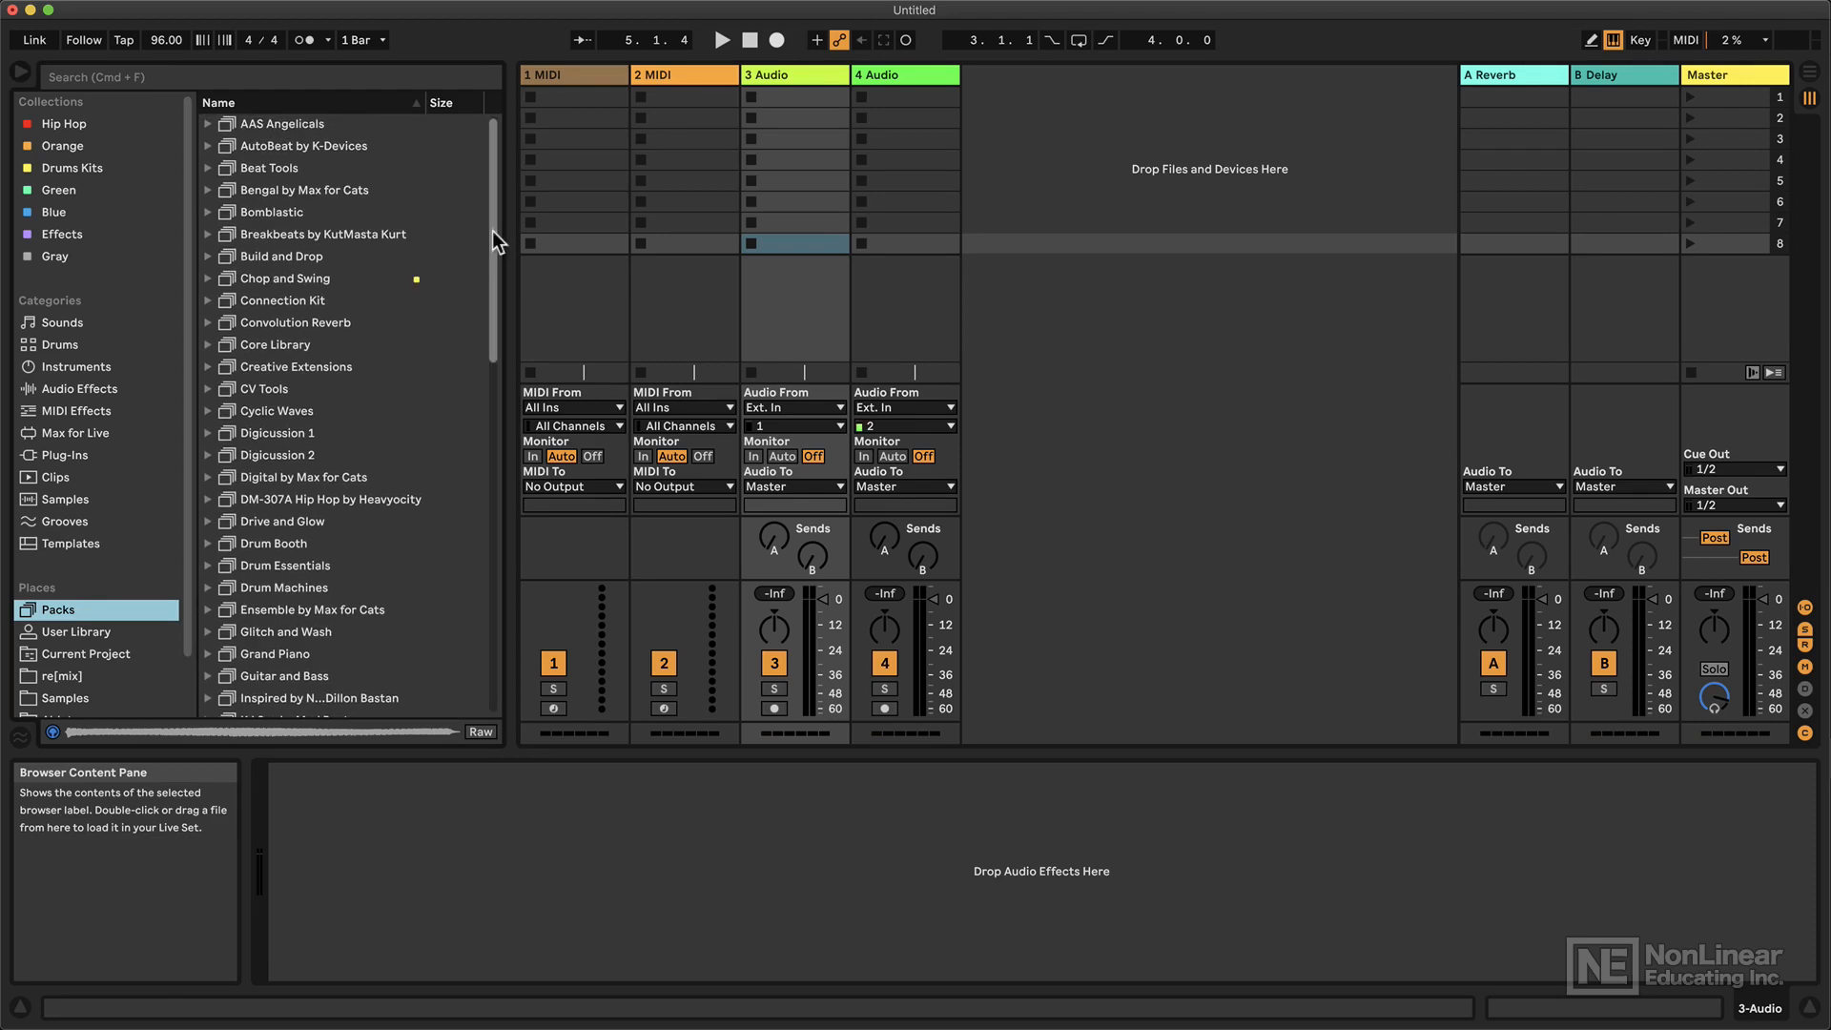
- Scroll the Packs list down to the 120 Available Packs section
scroll("down", 3)
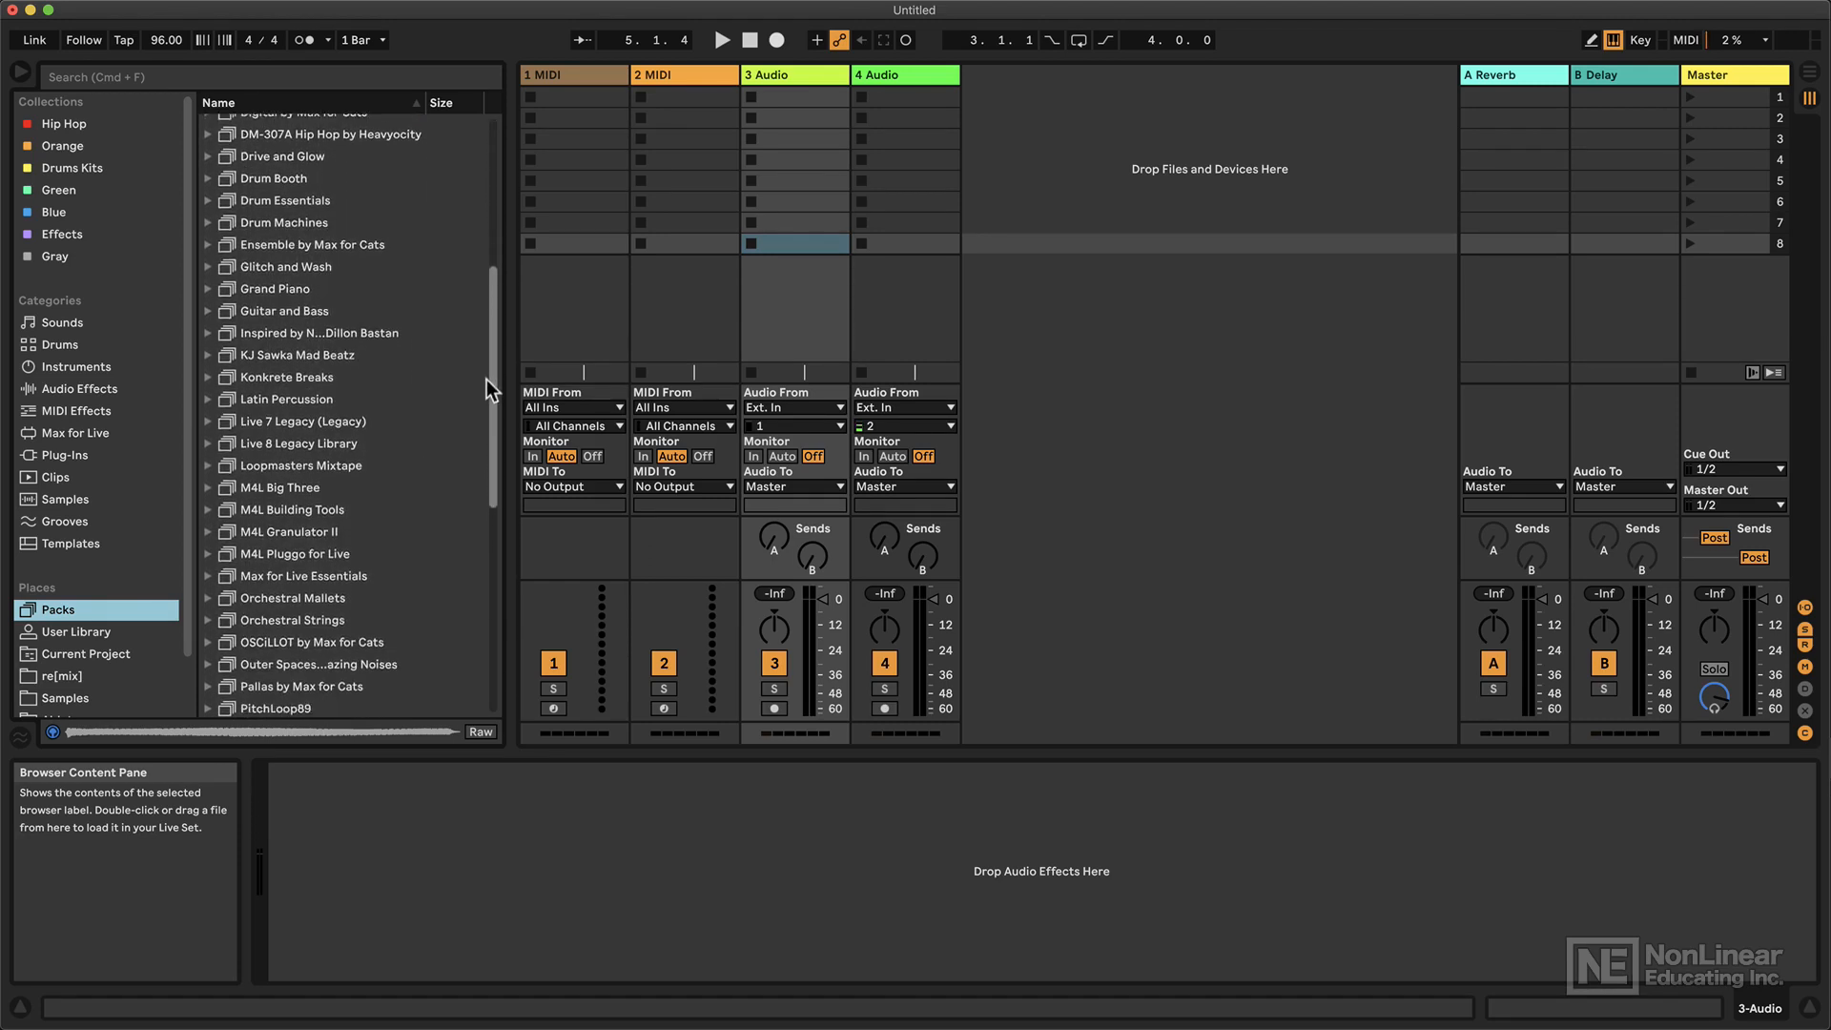
scroll("down", 3)
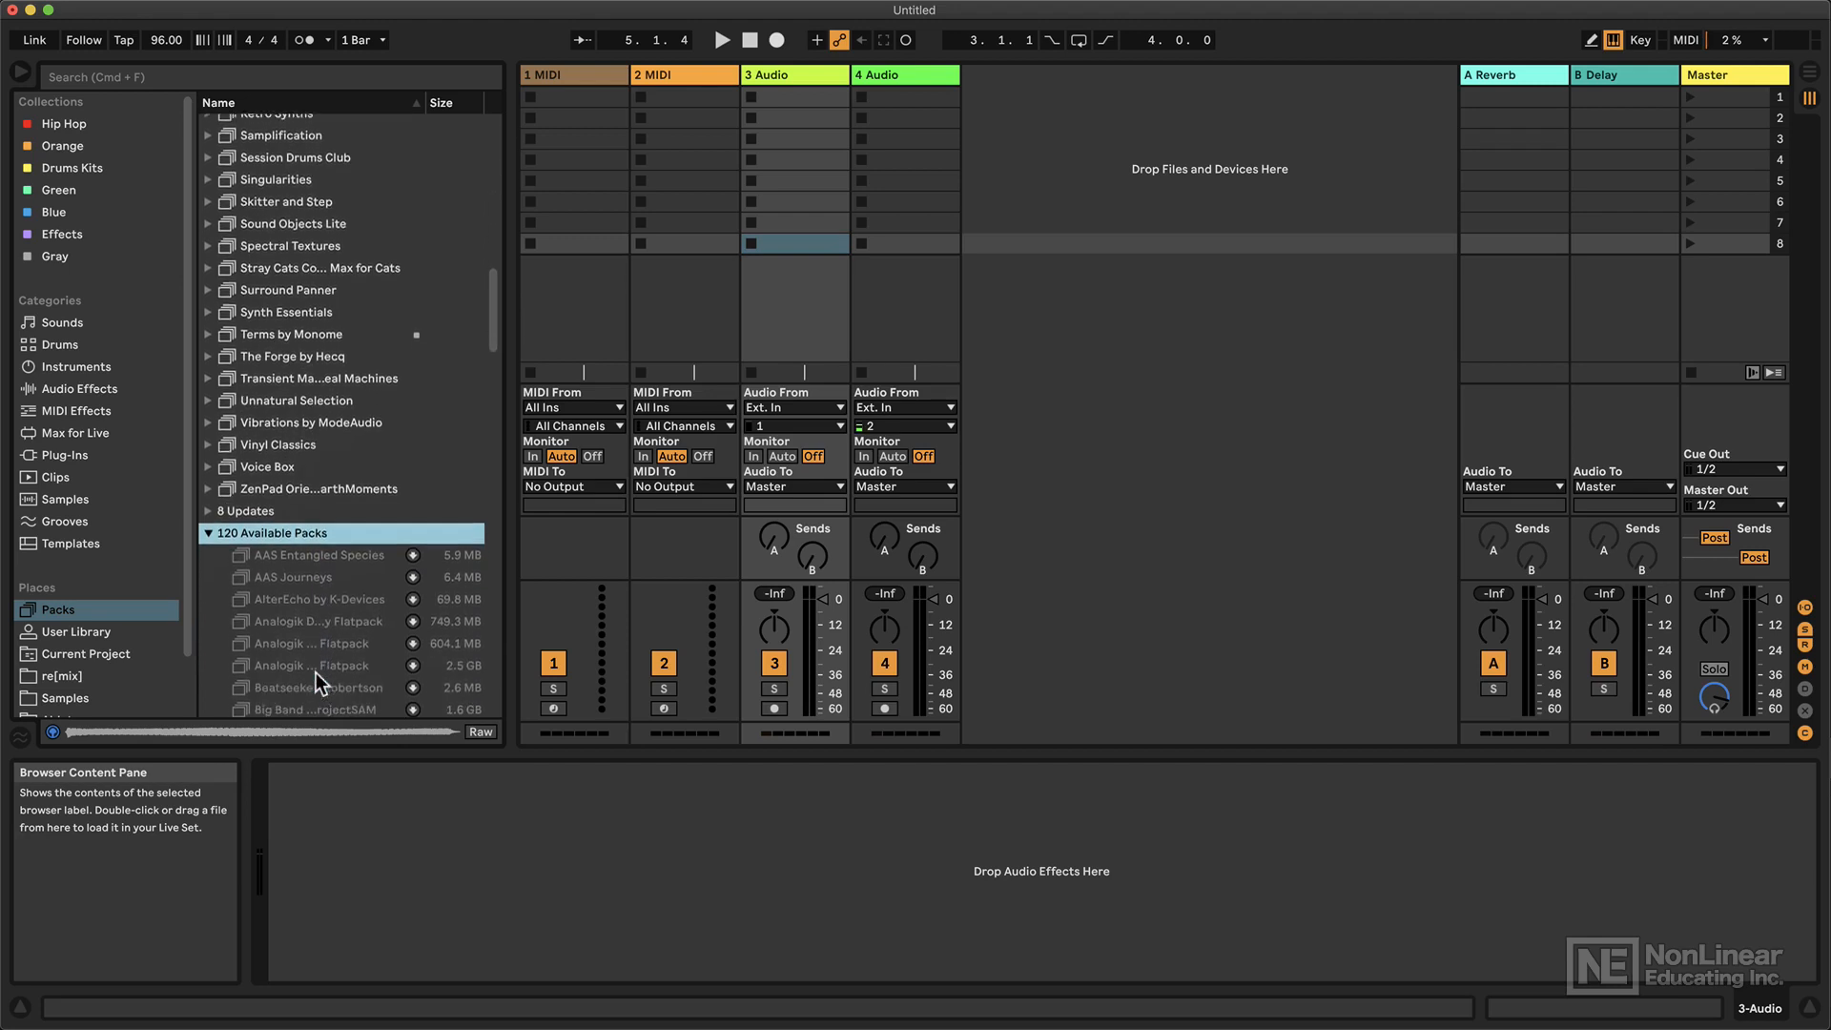
scroll("down", 3)
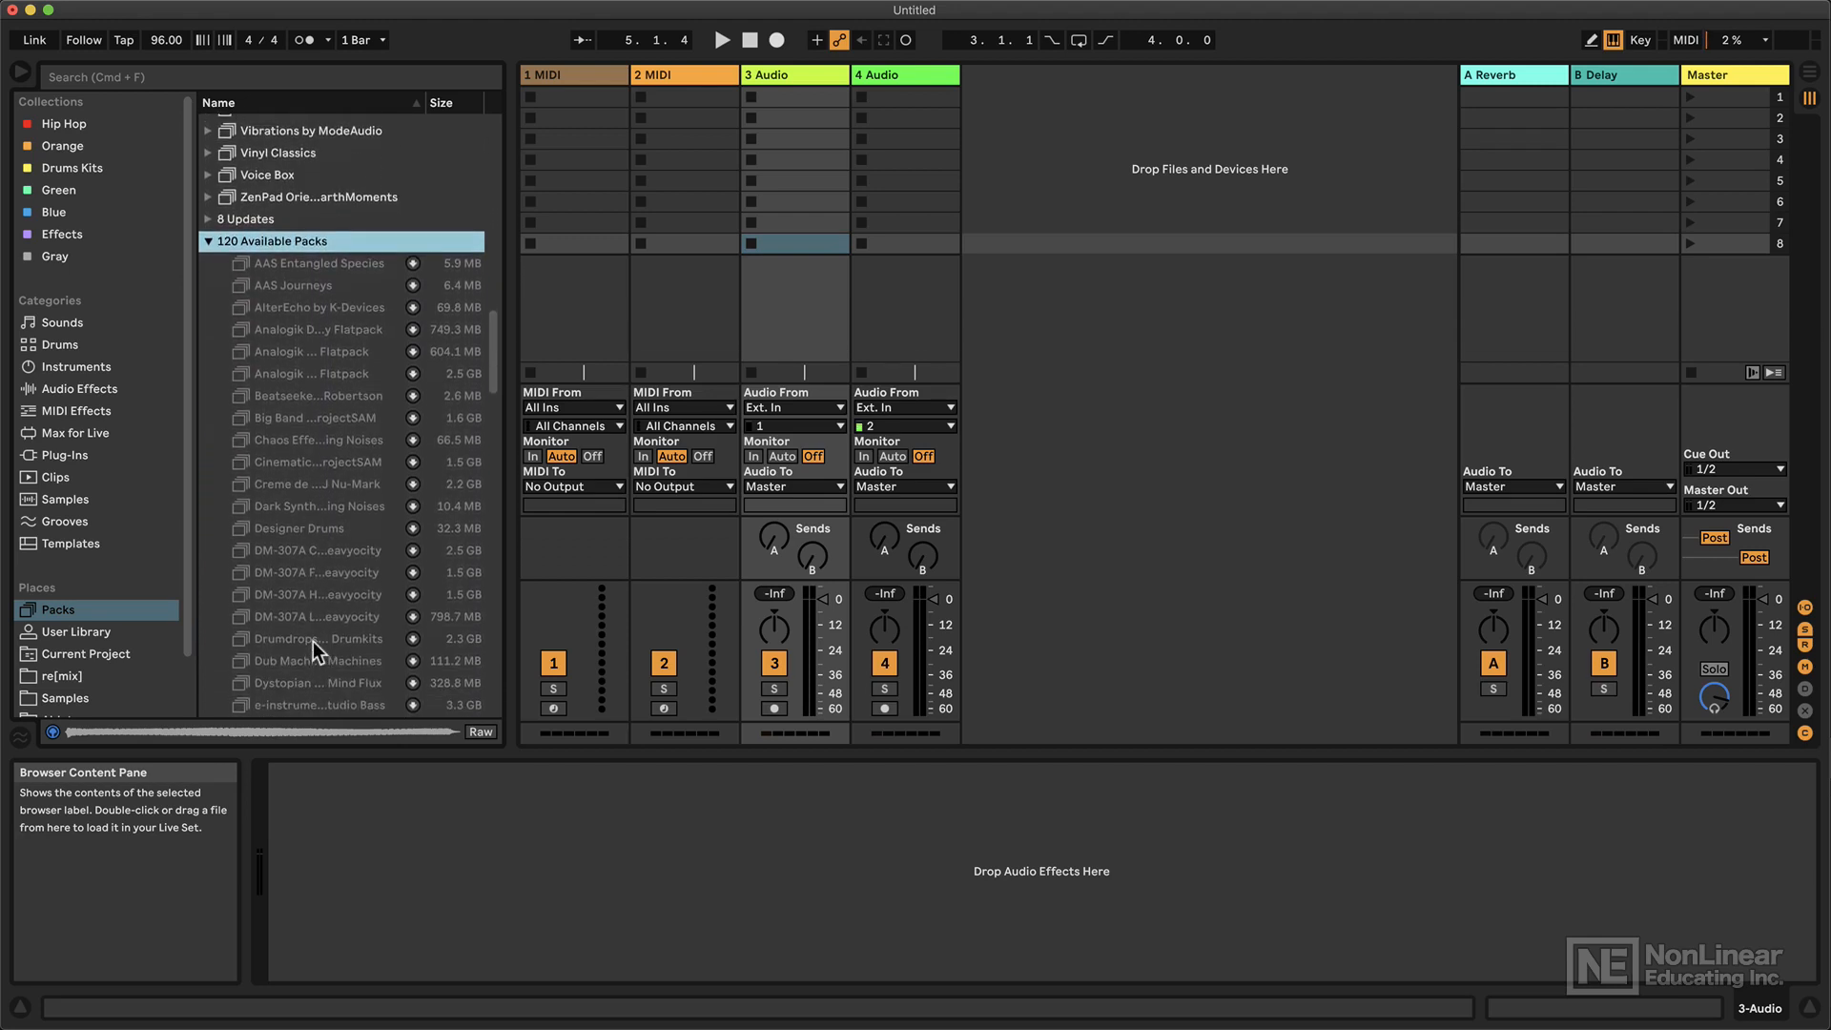
scroll("down", 3)
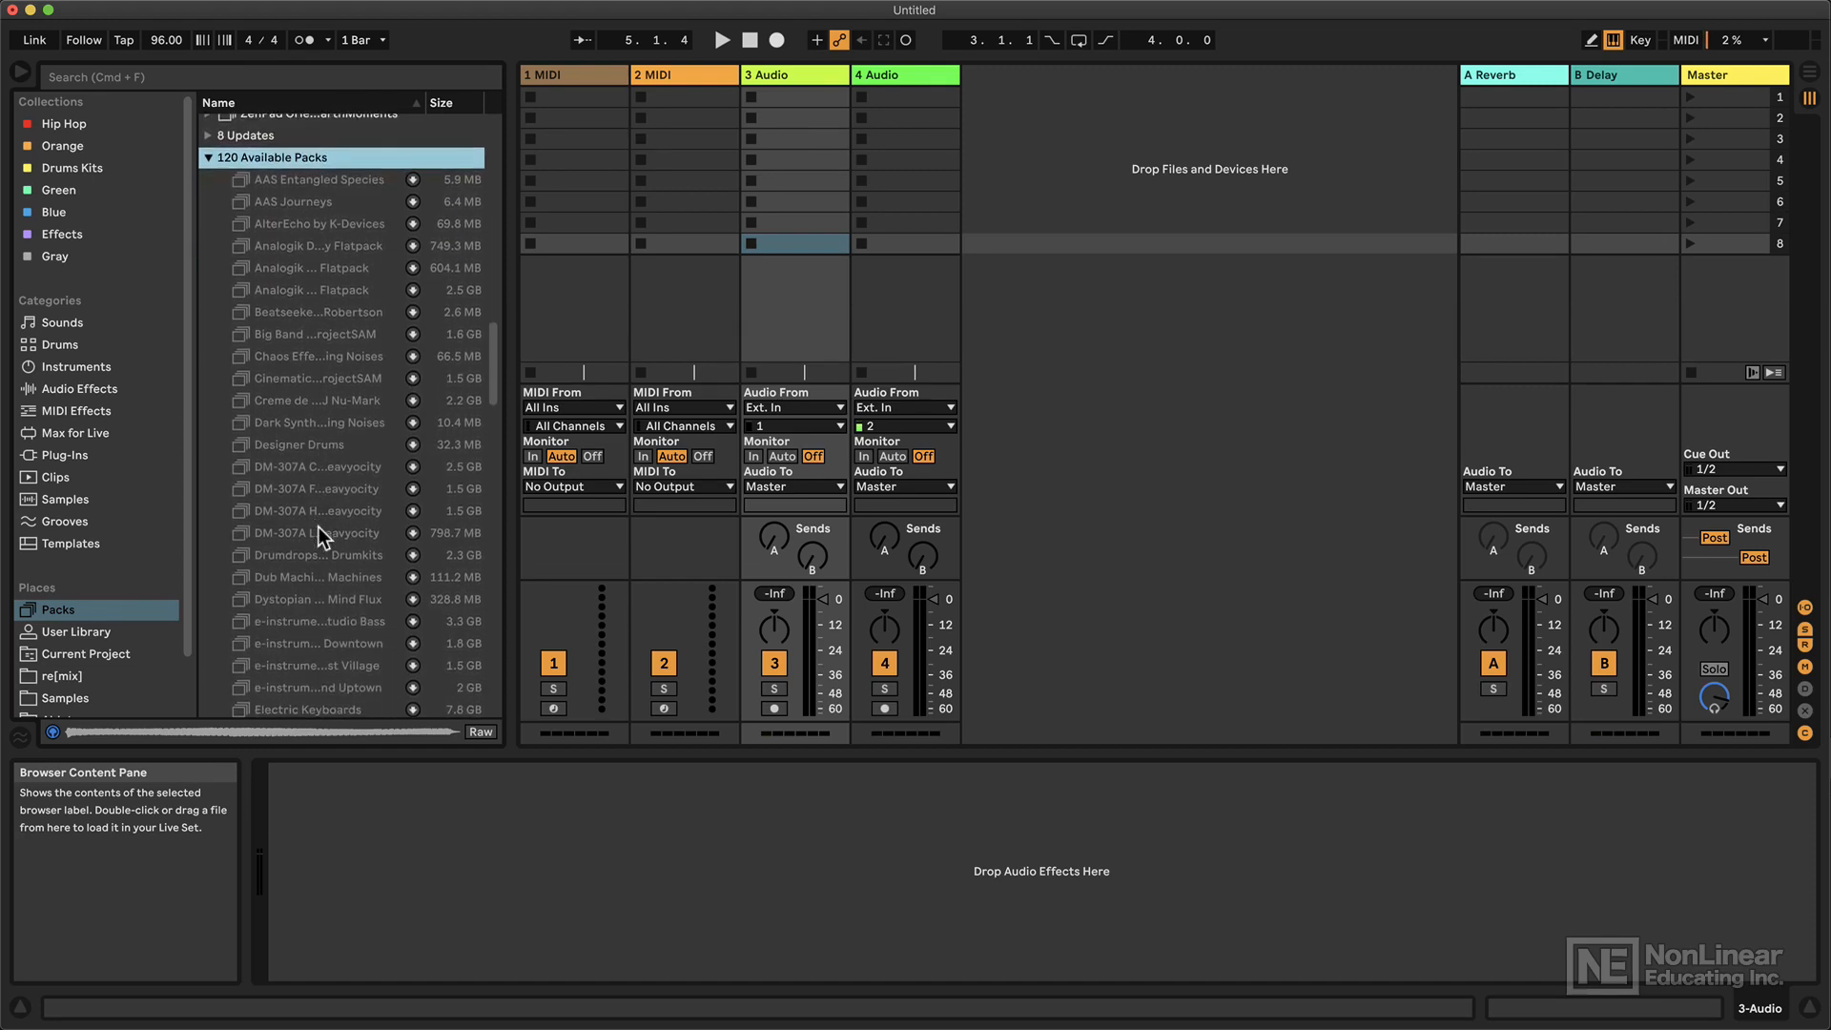
mouse_move(336, 477)
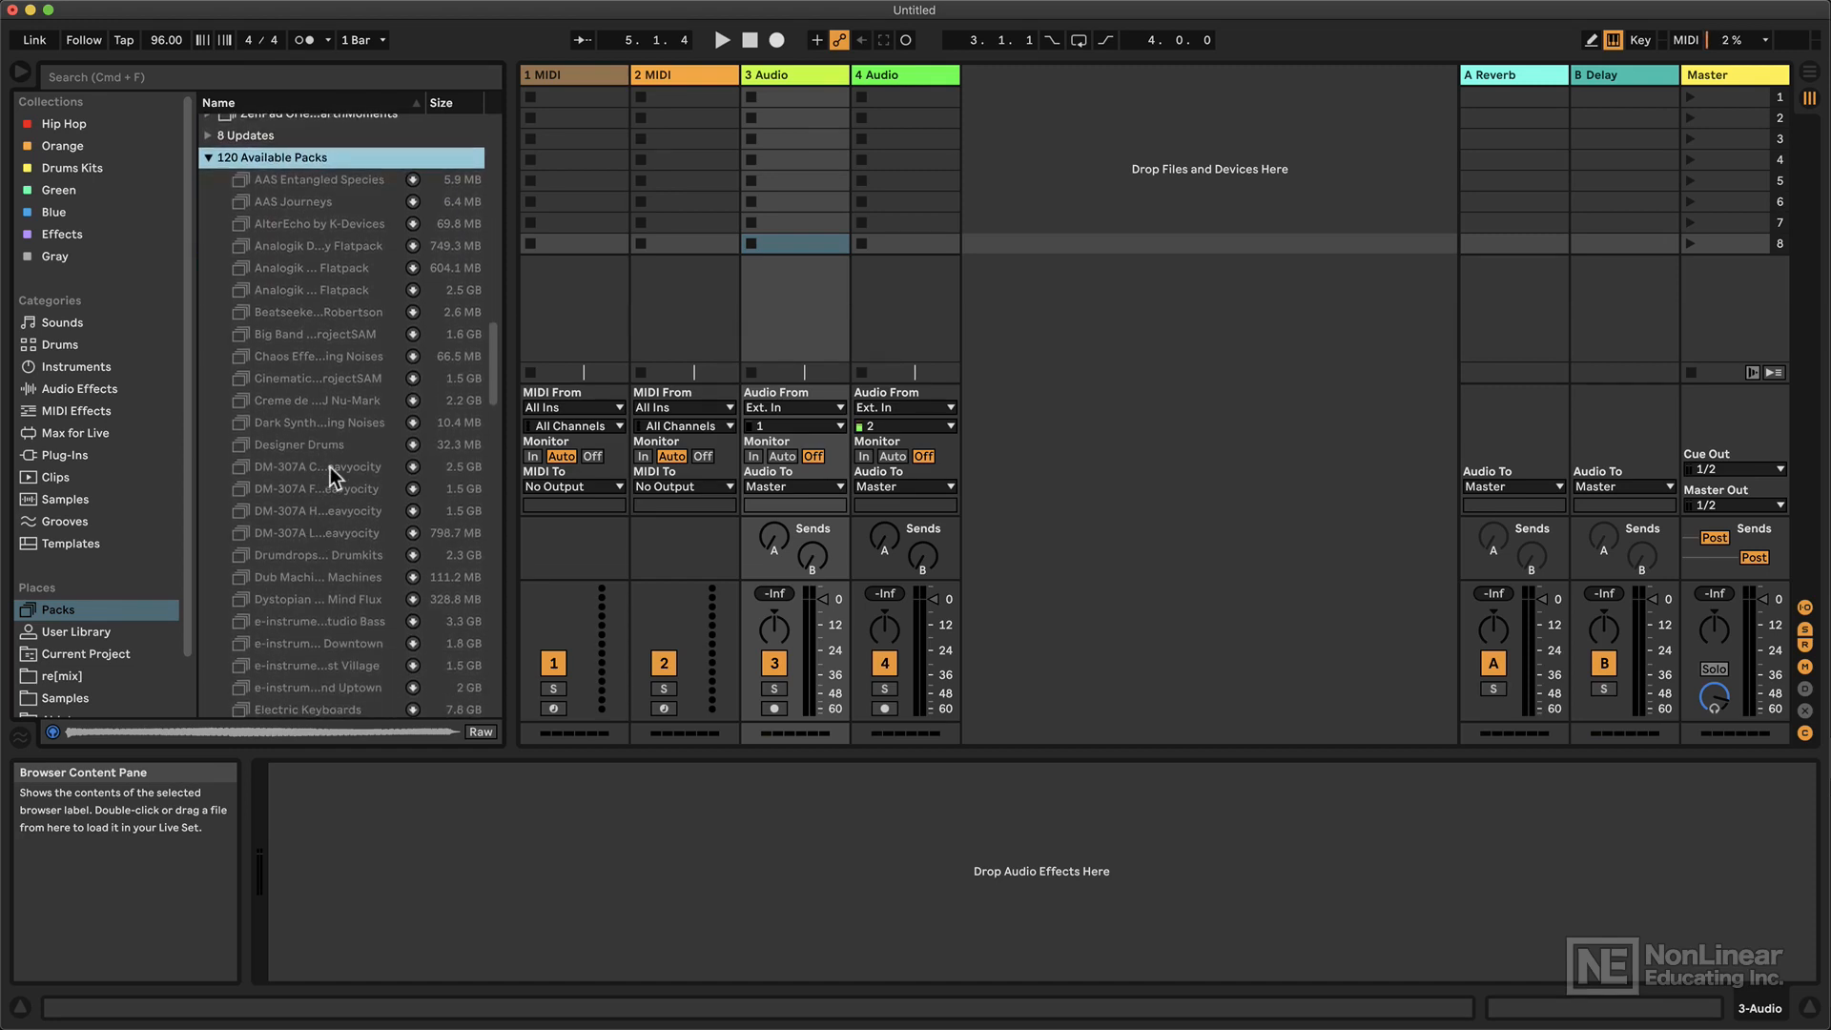
mouse_move(263, 194)
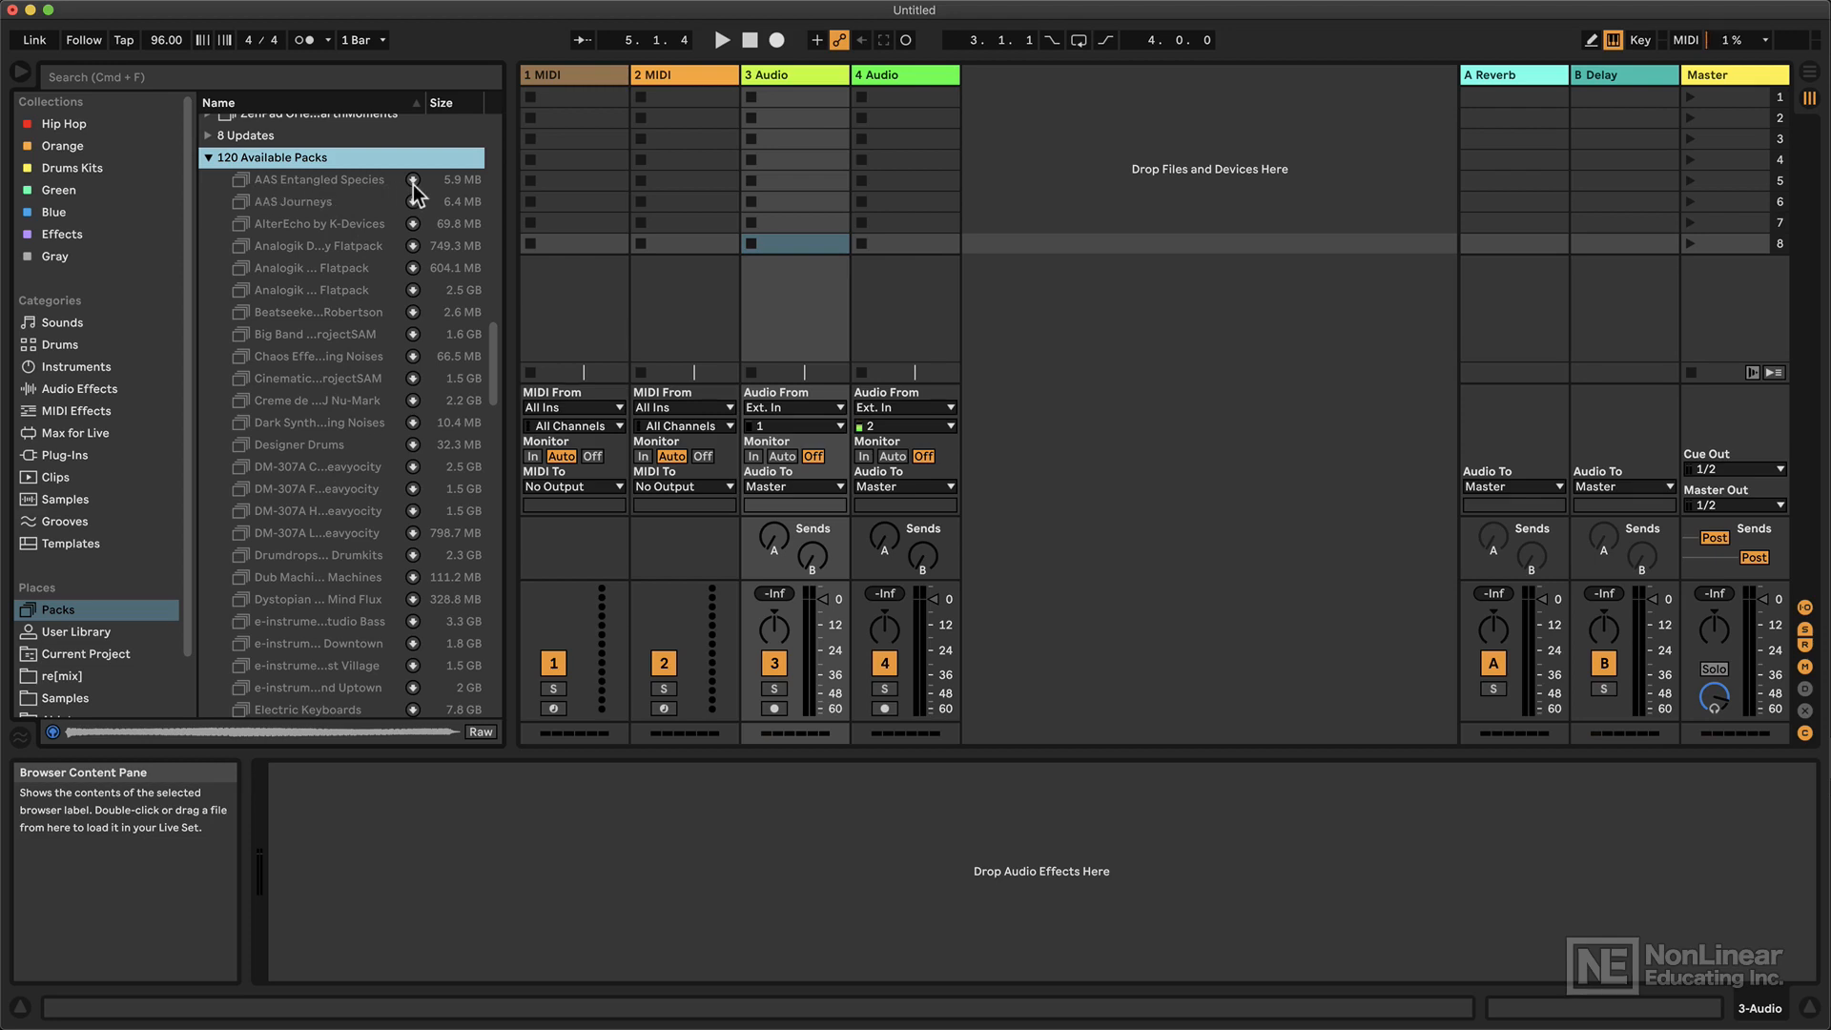
- Download and install the AAS Entangled Species pack, then collapse its folder
left_click(310, 180)
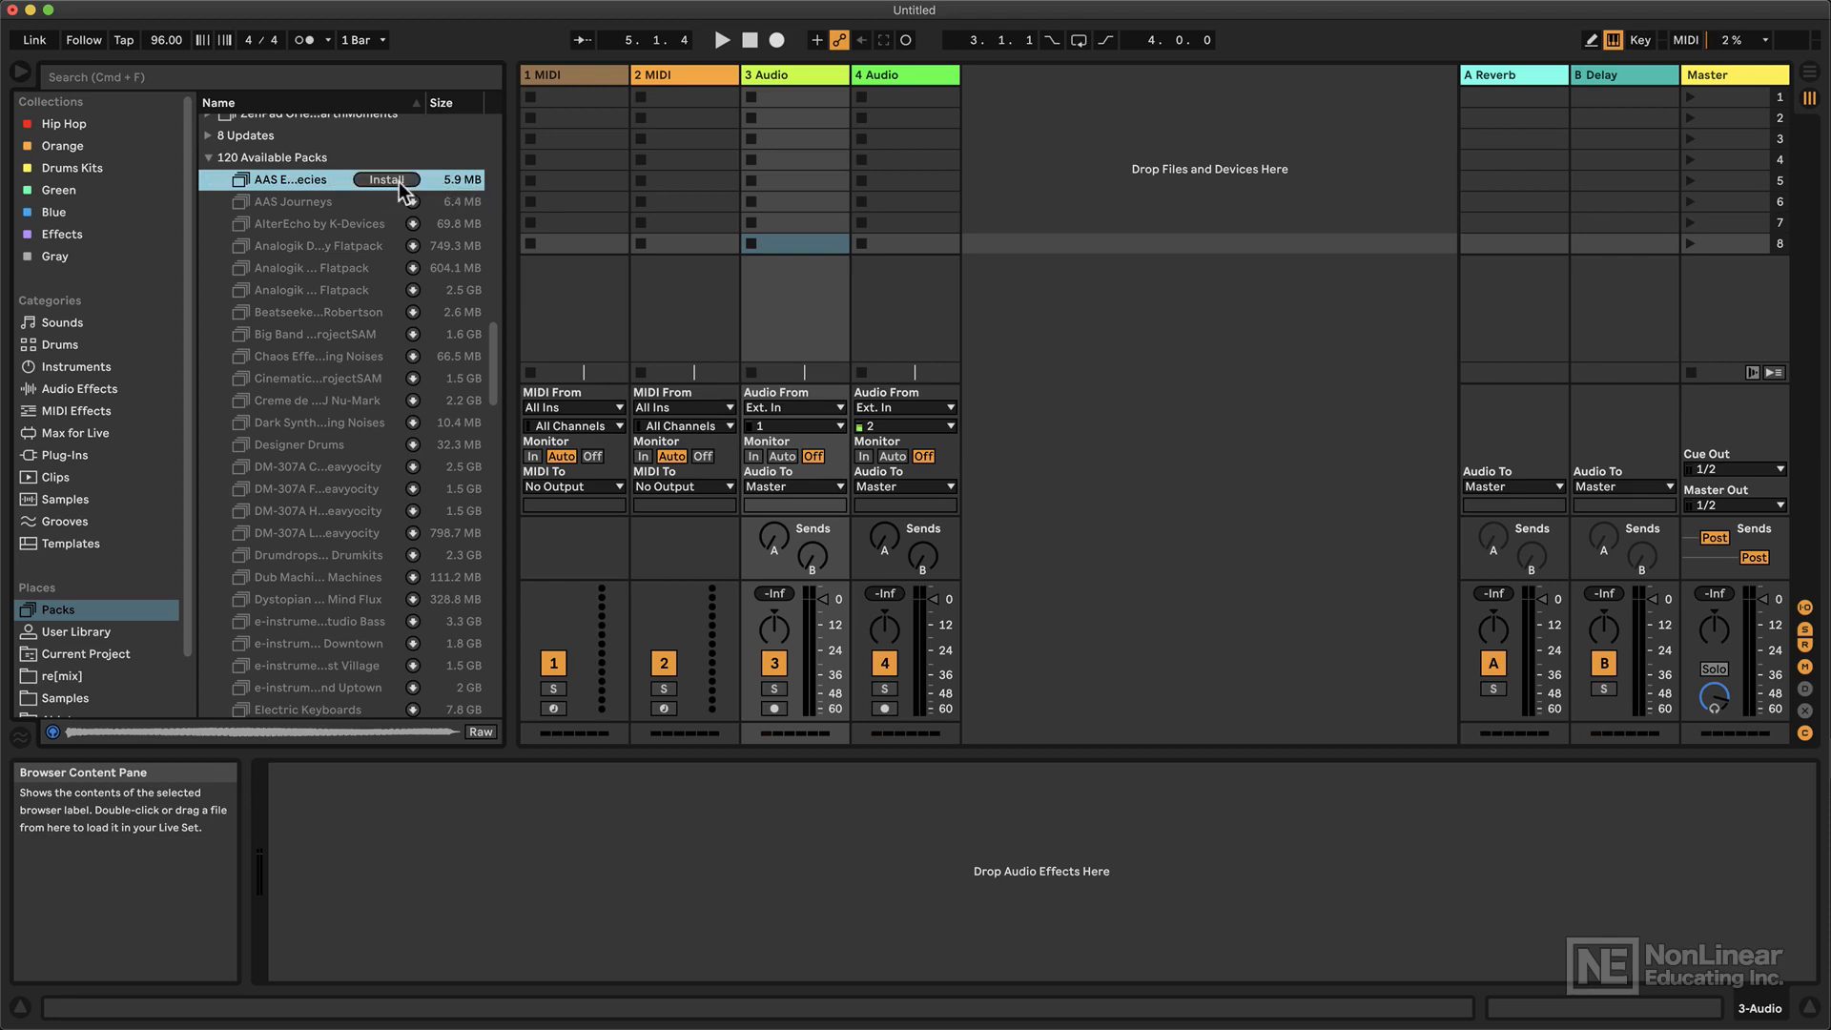
left_click(387, 179)
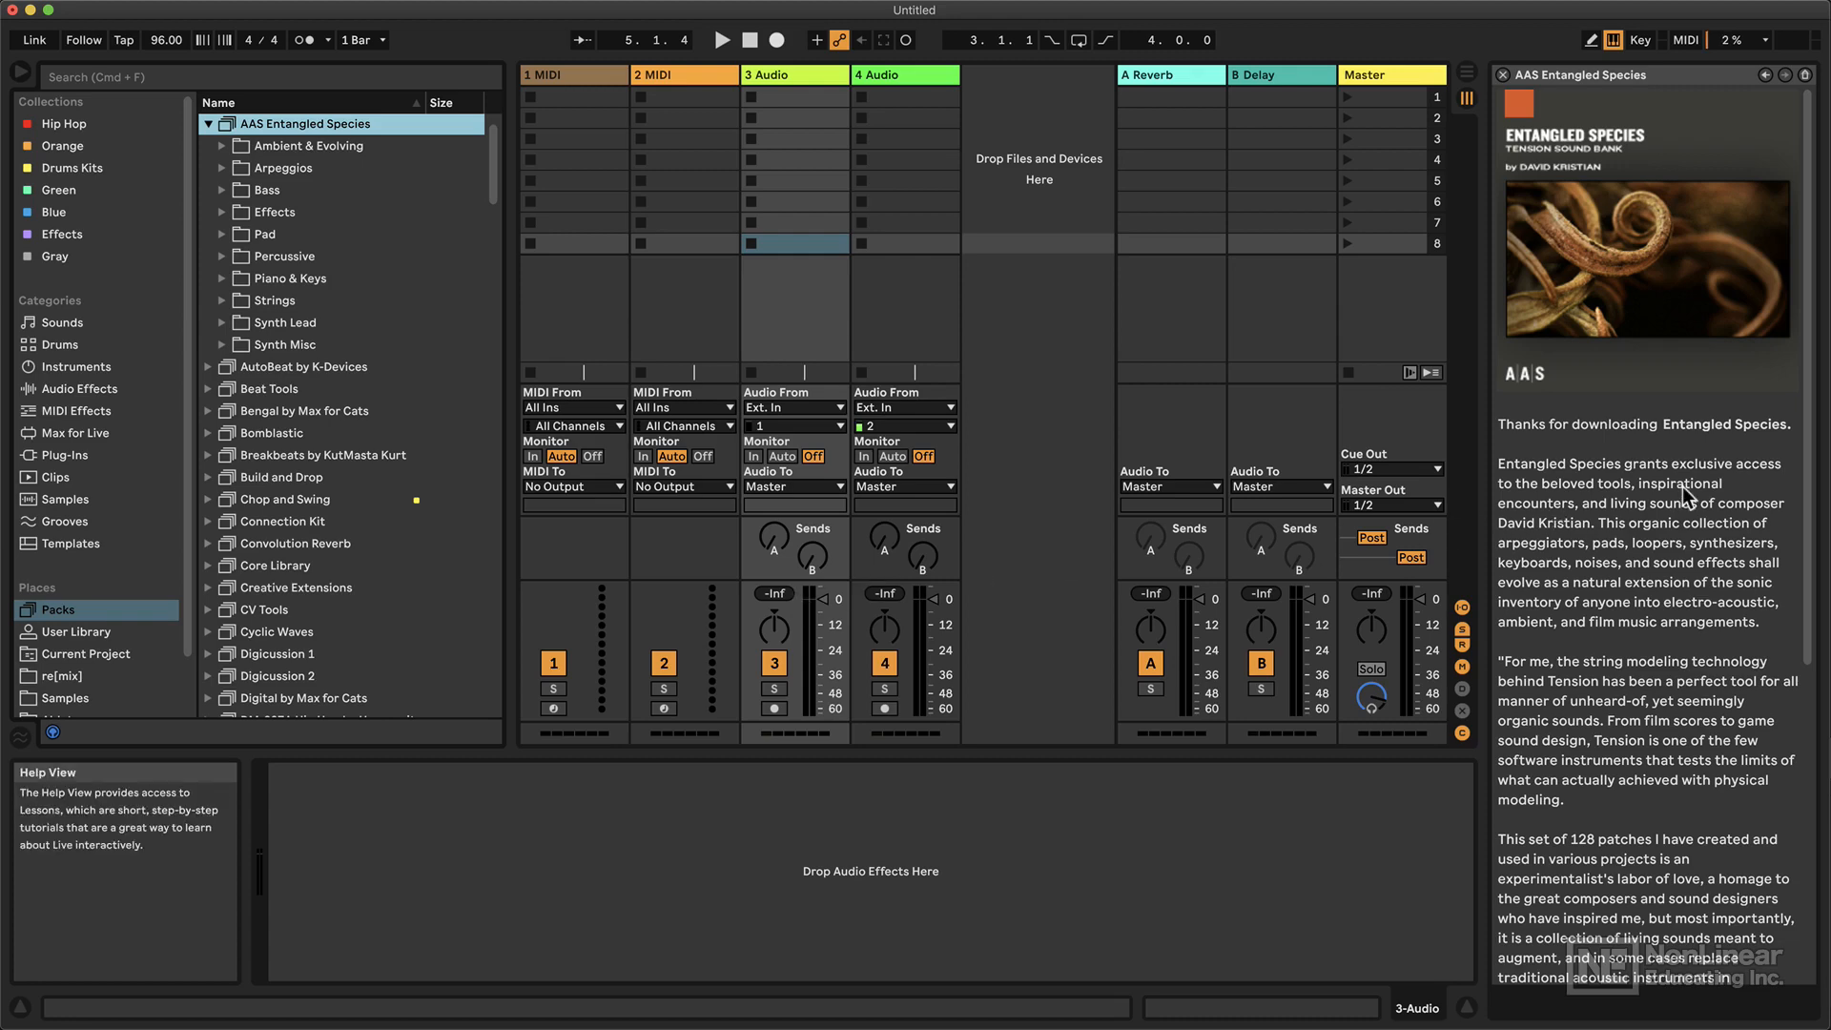
scroll("down", 3)
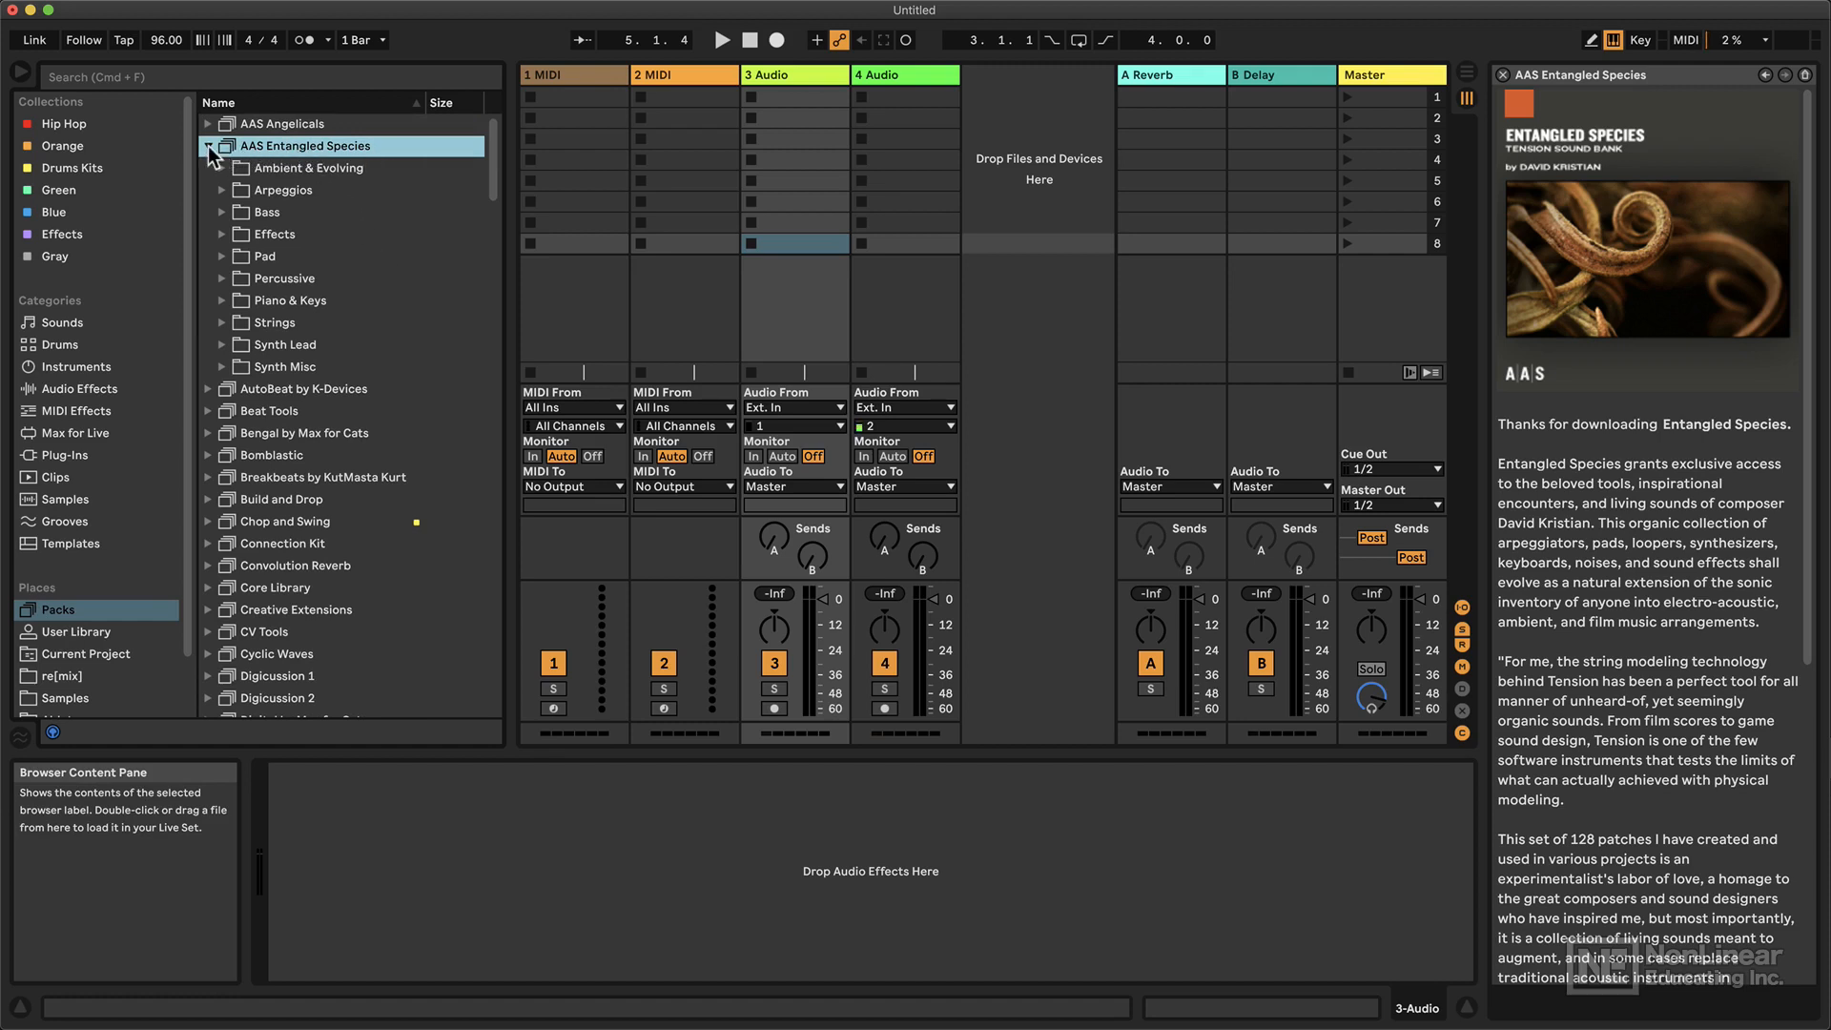
left_click(210, 145)
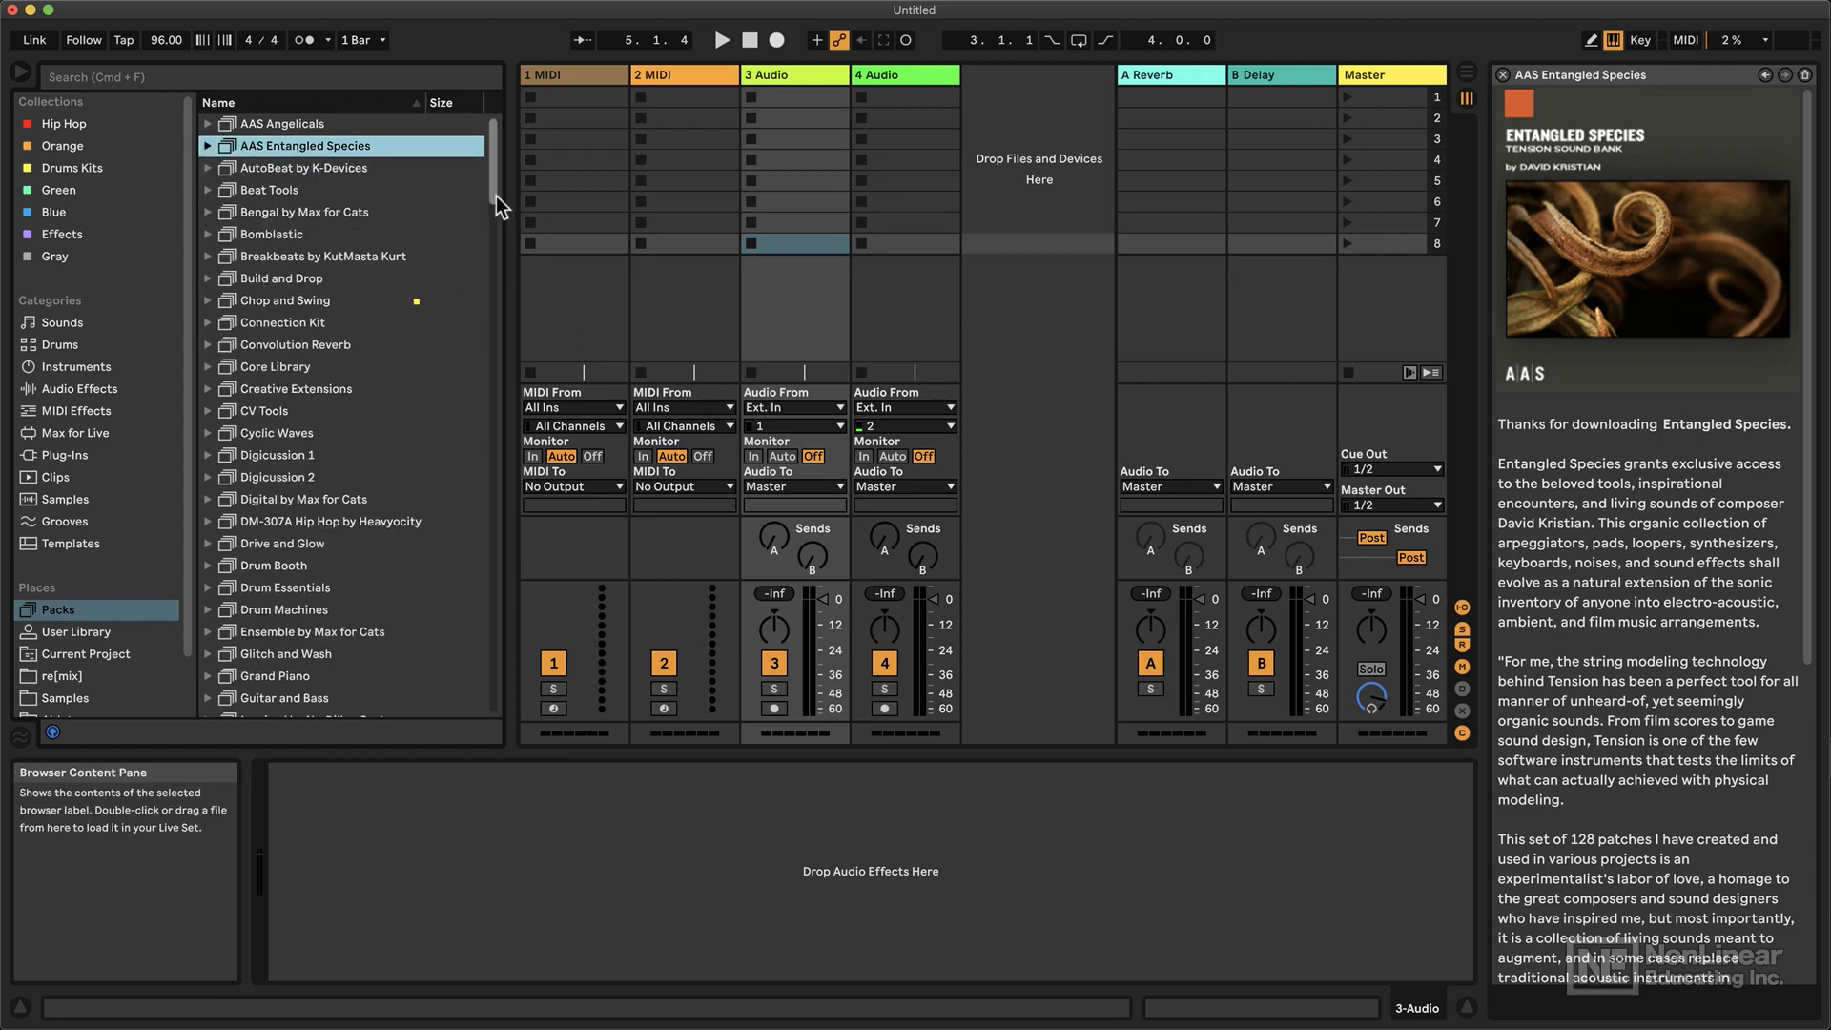
scroll("down", 3)
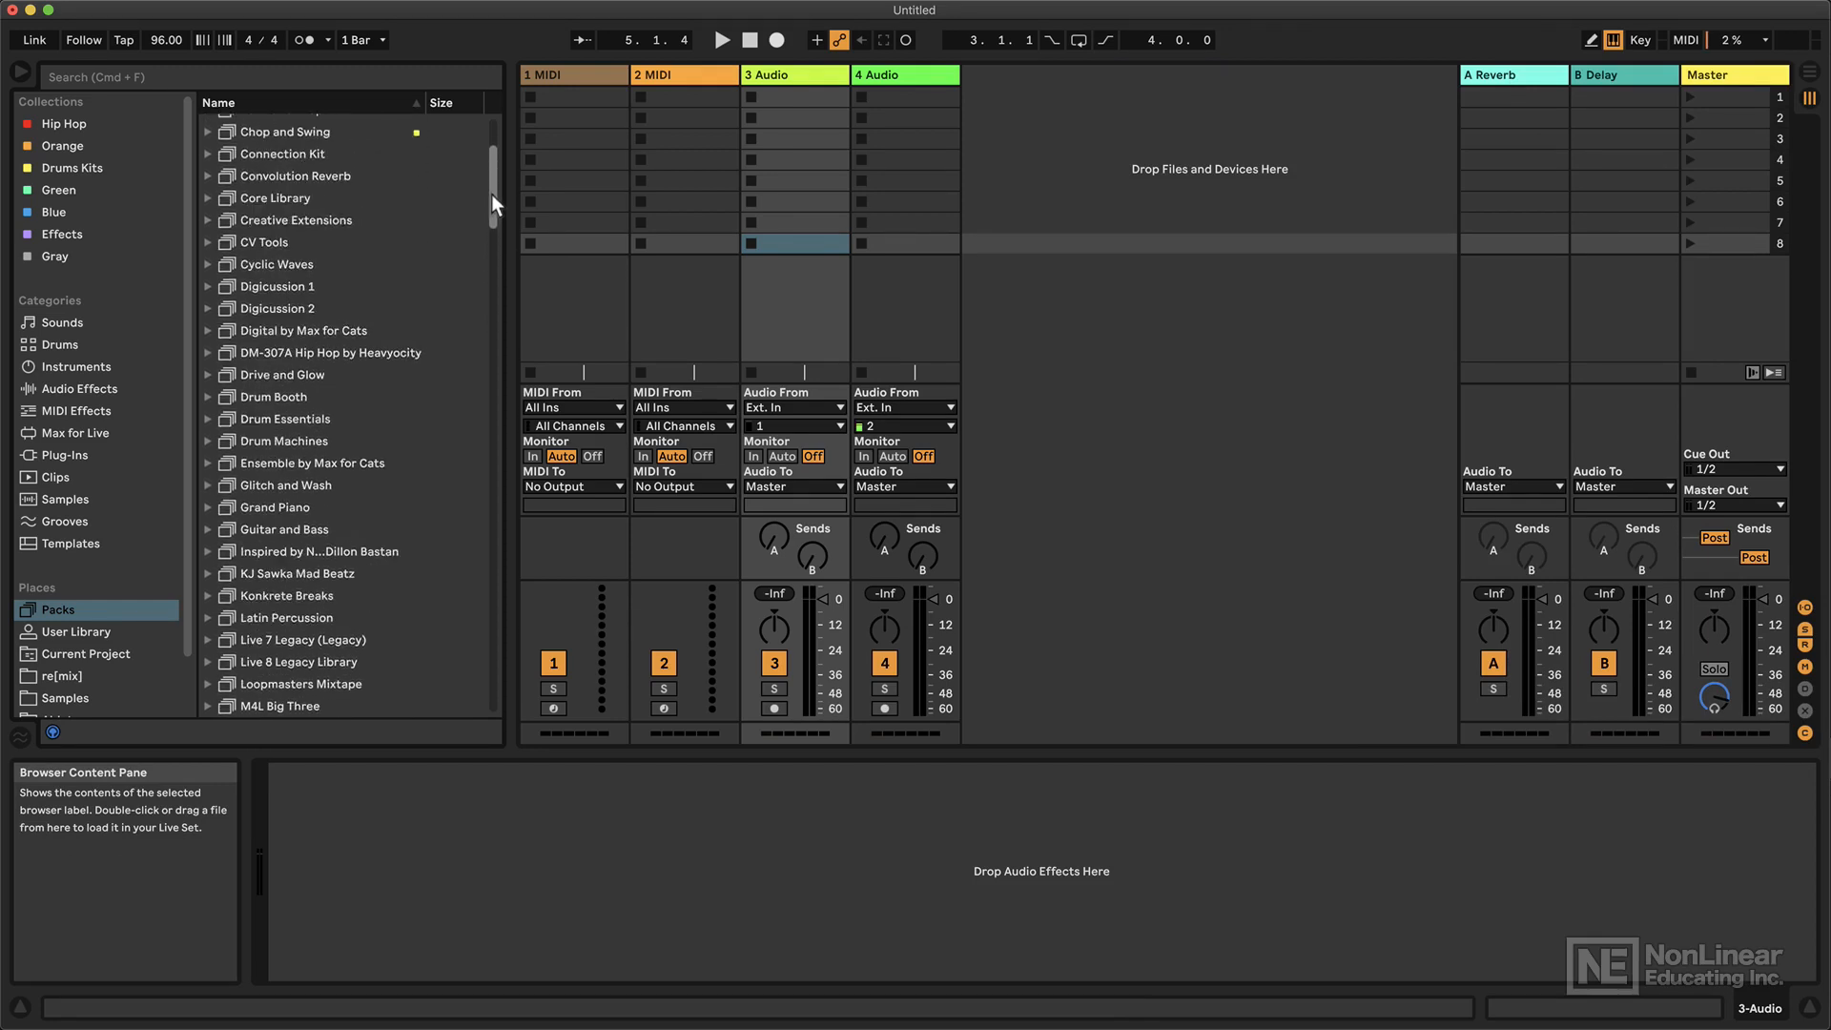
scroll("down", 3)
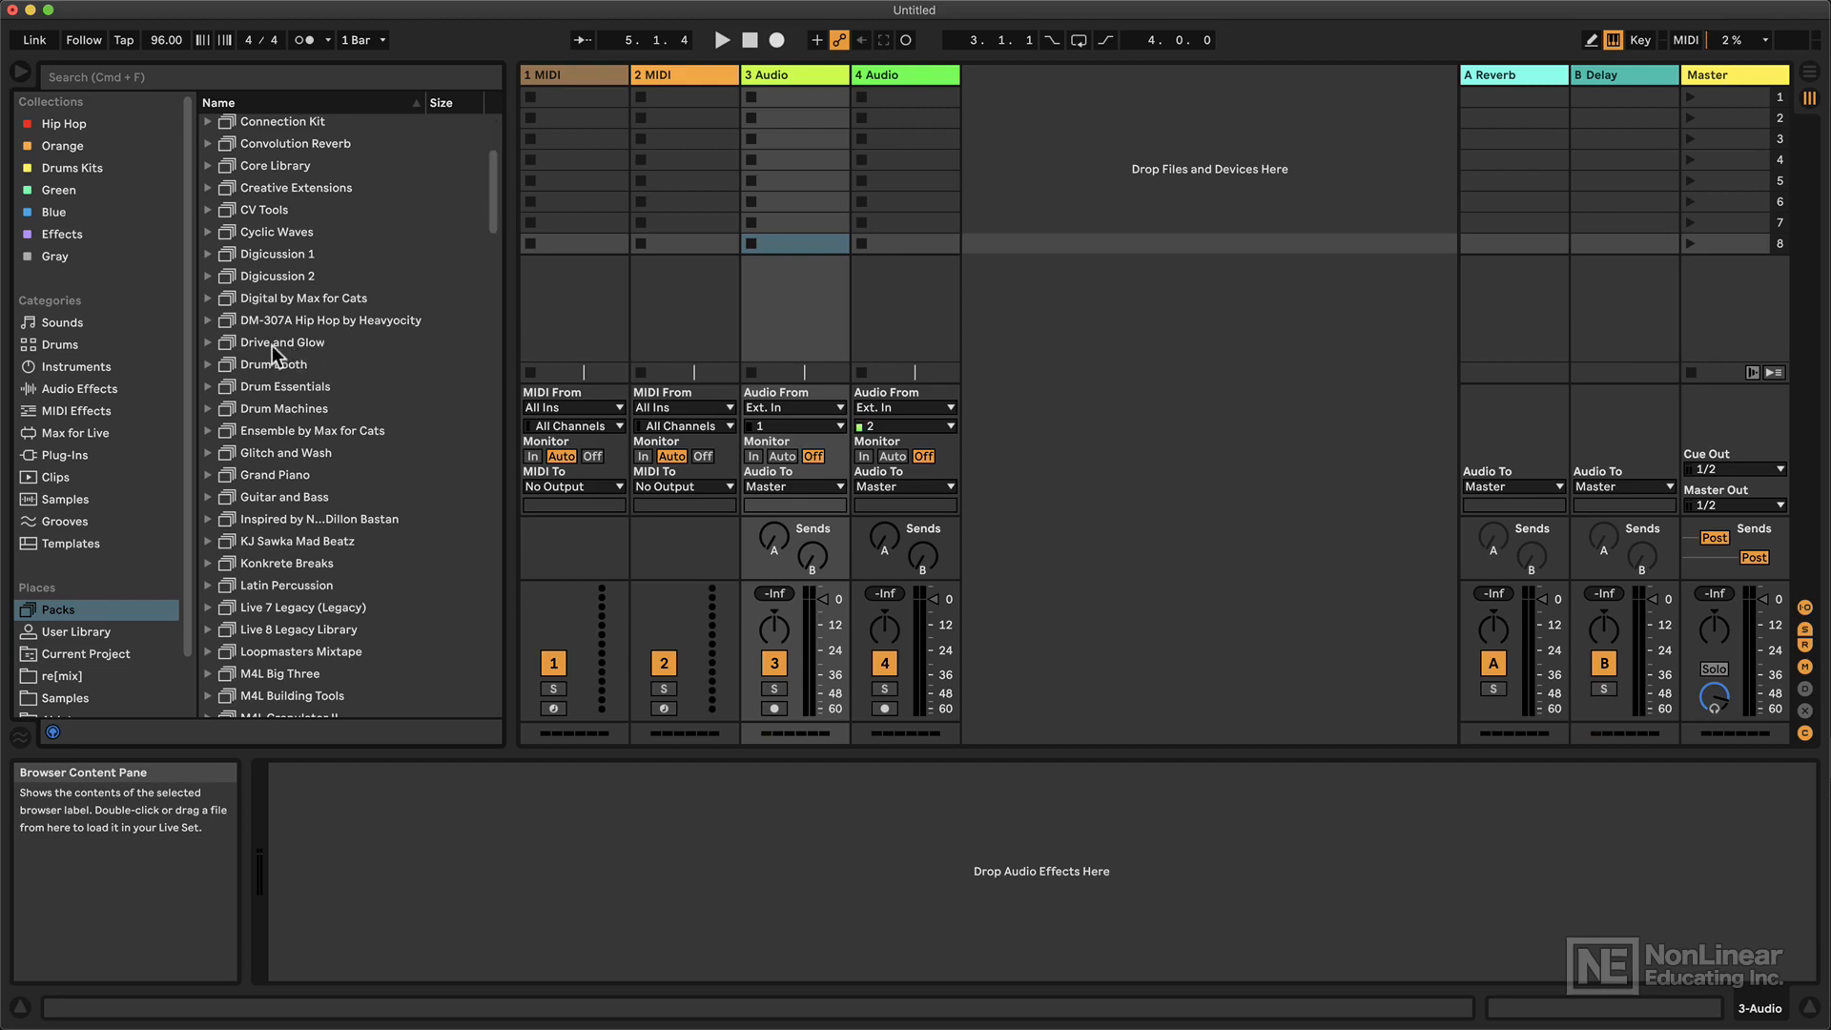
right_click(280, 341)
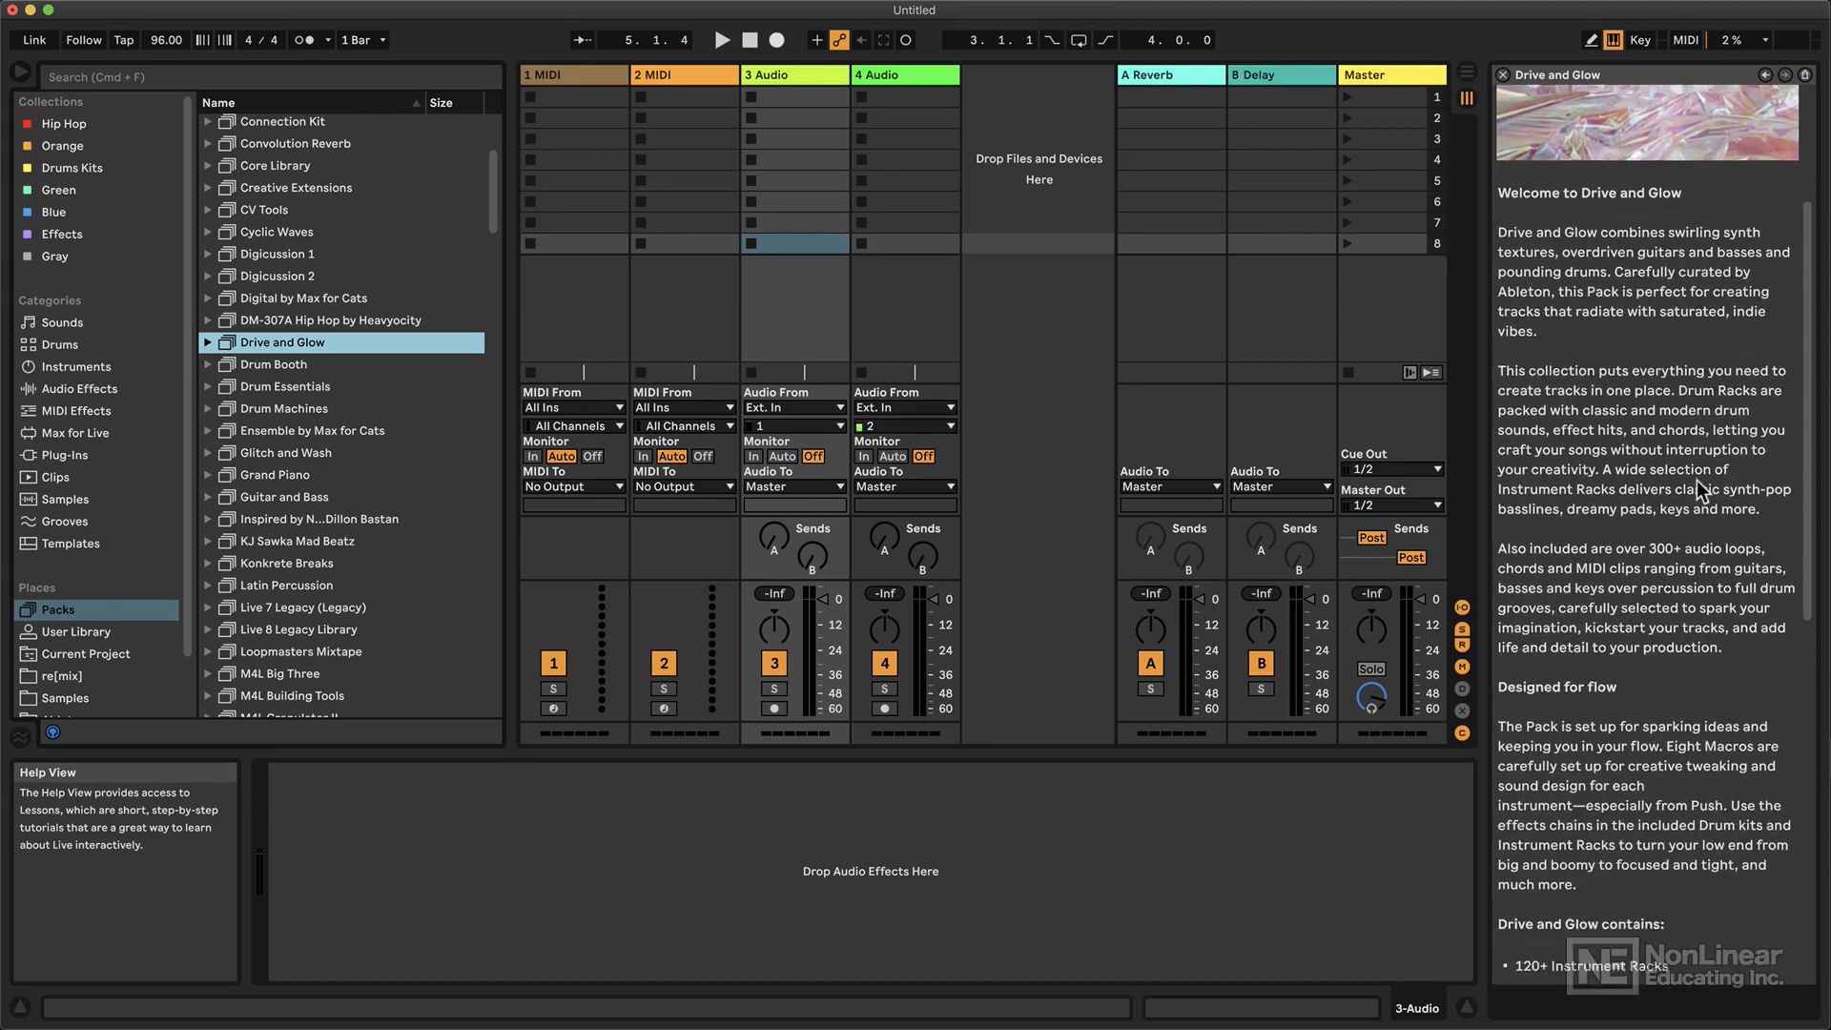
scroll("down", 3)
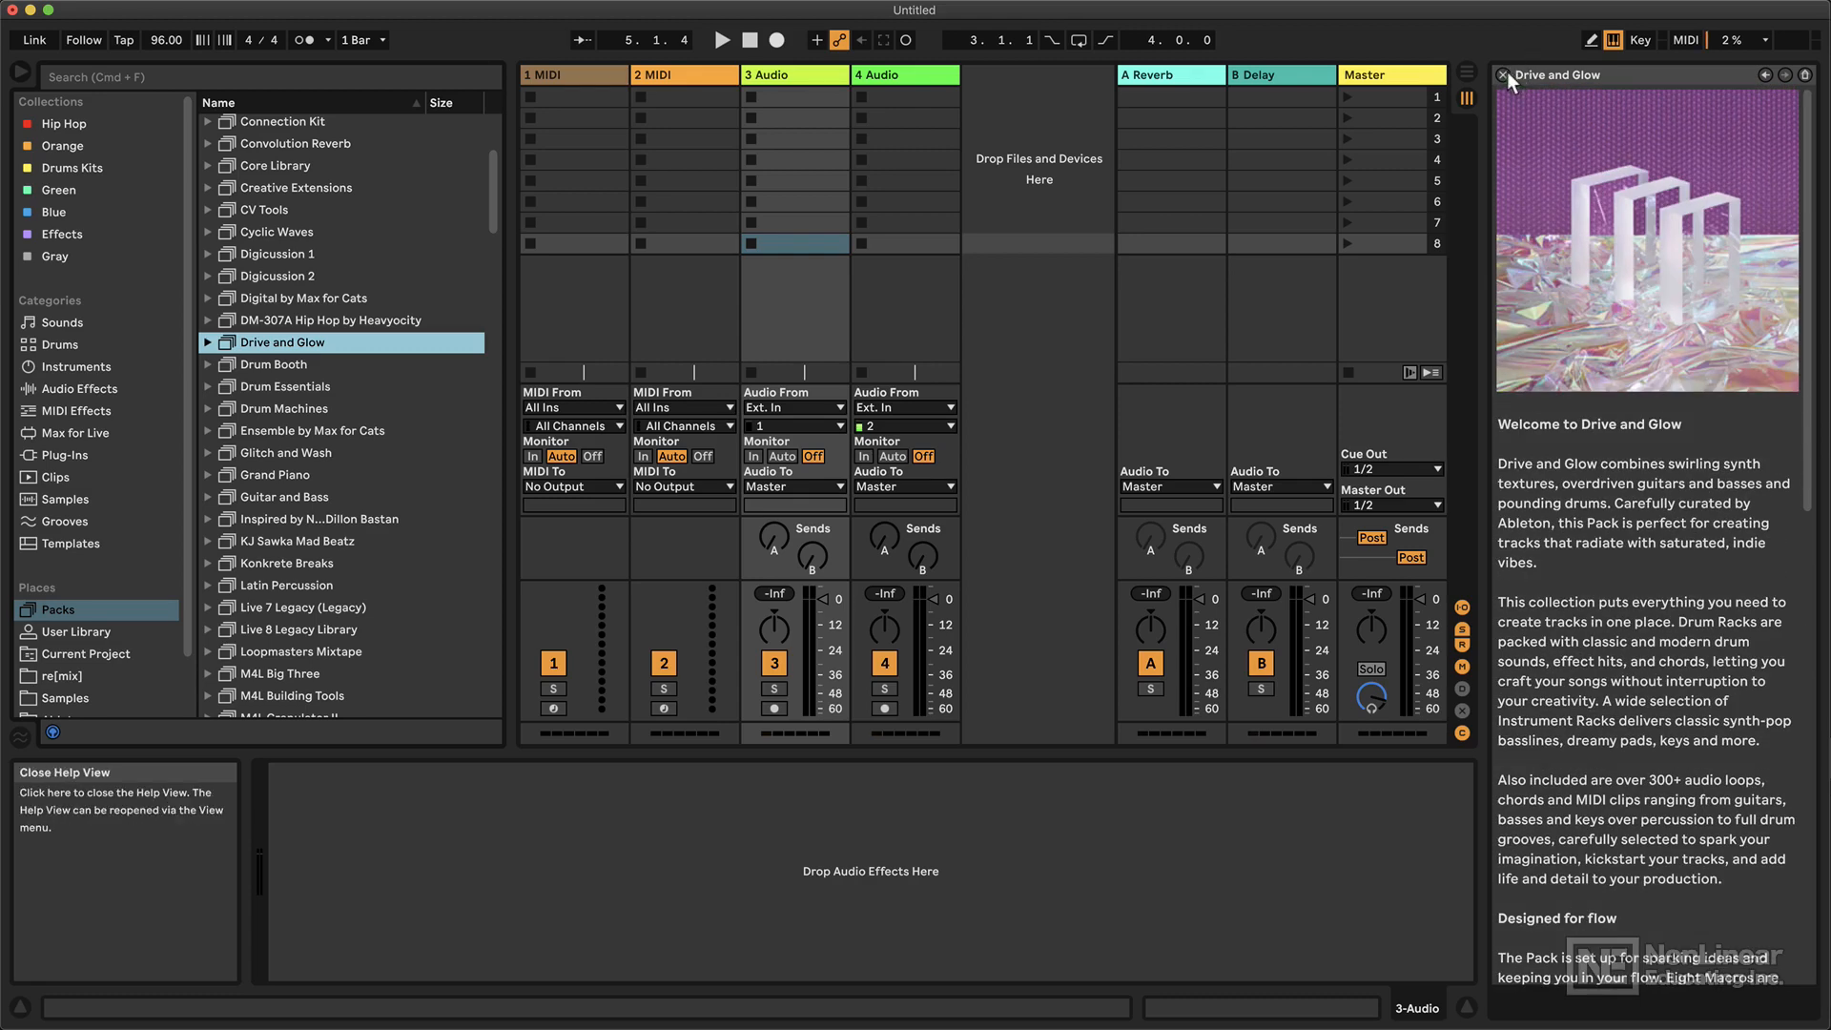
left_click(1522, 75)
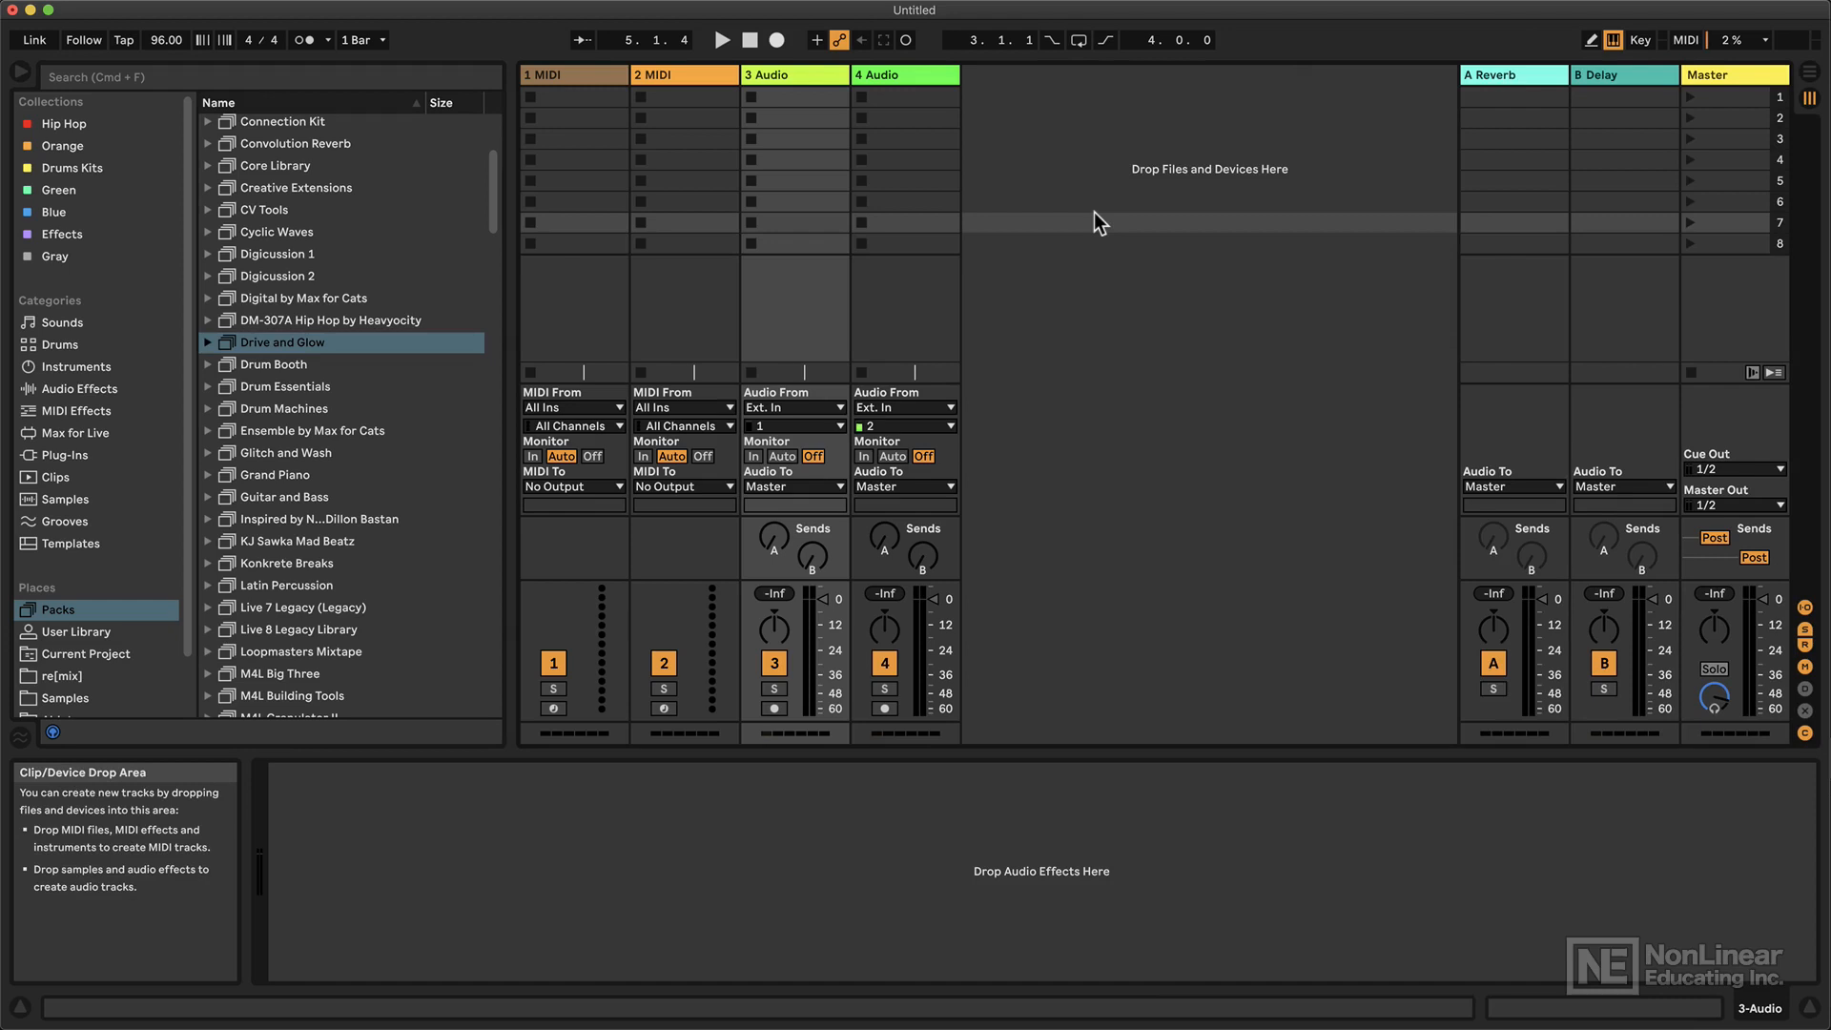